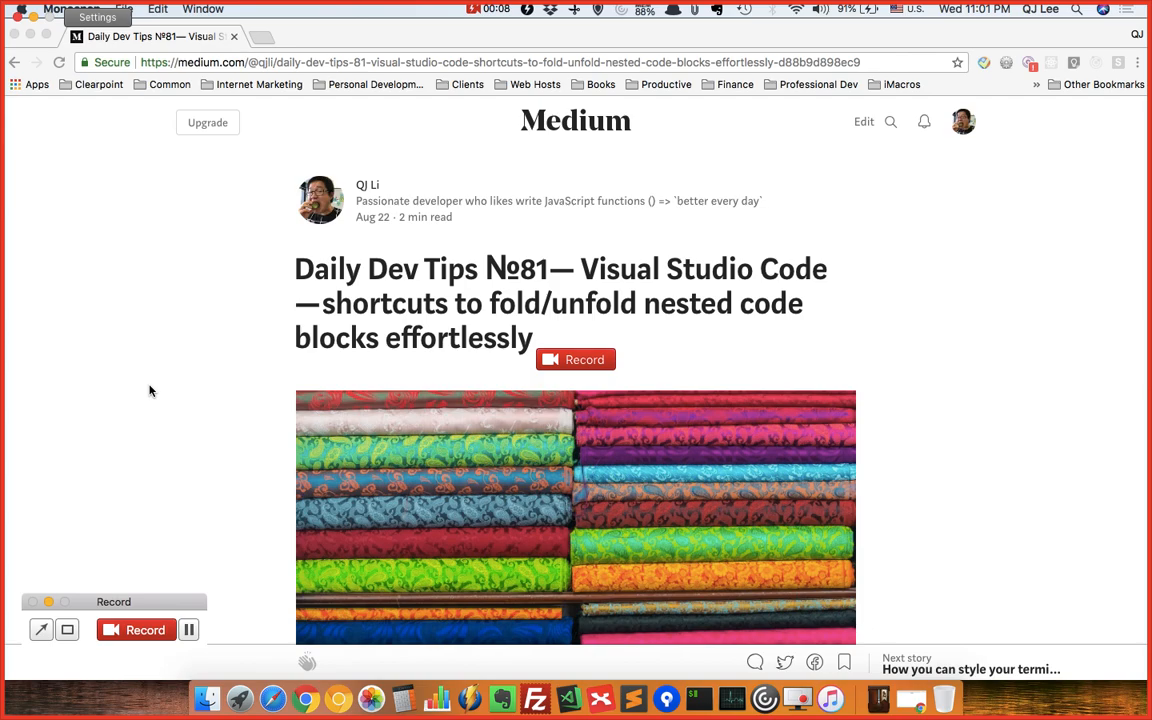
- Launch VS Code Insiders from the Dock and scroll down through Header.js
click(575, 359)
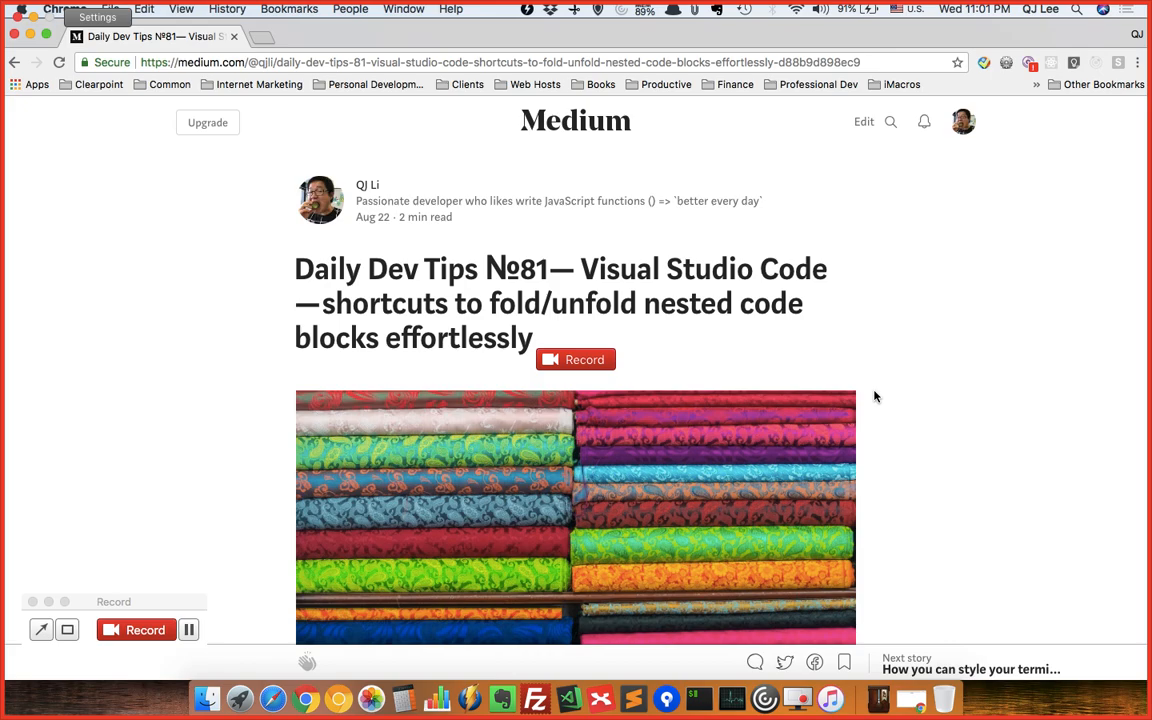
scroll(down, 3)
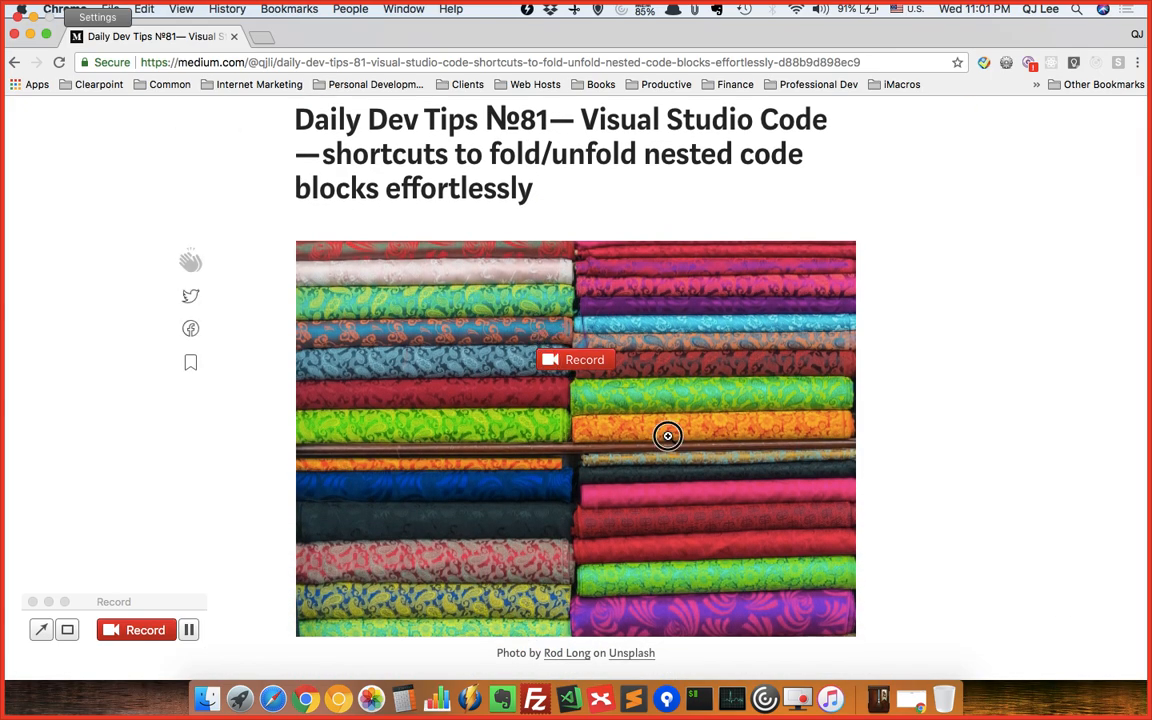
scroll(down, 3)
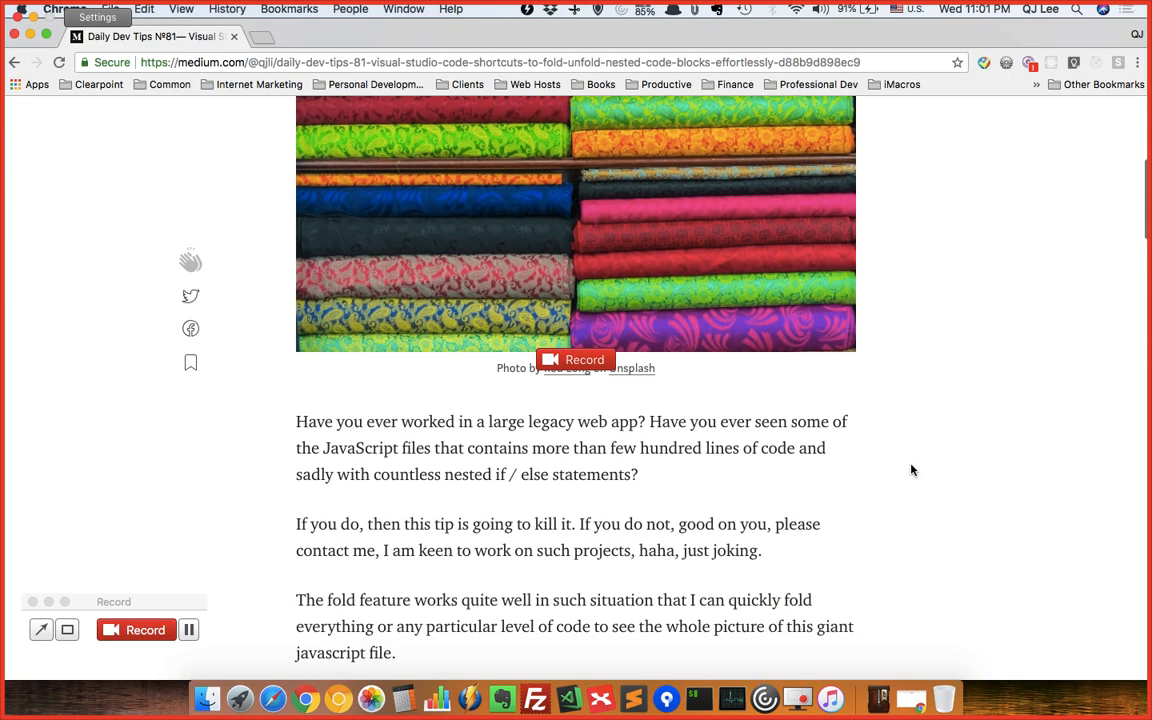
scroll(down, 3)
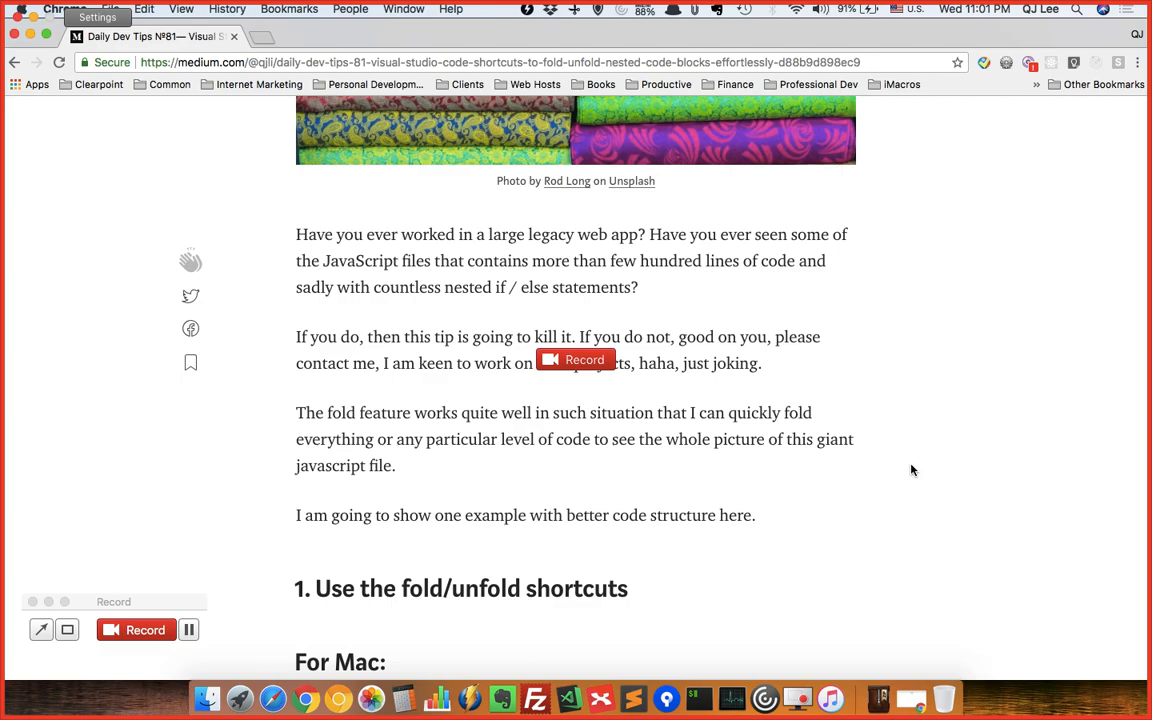
scroll(down, 3)
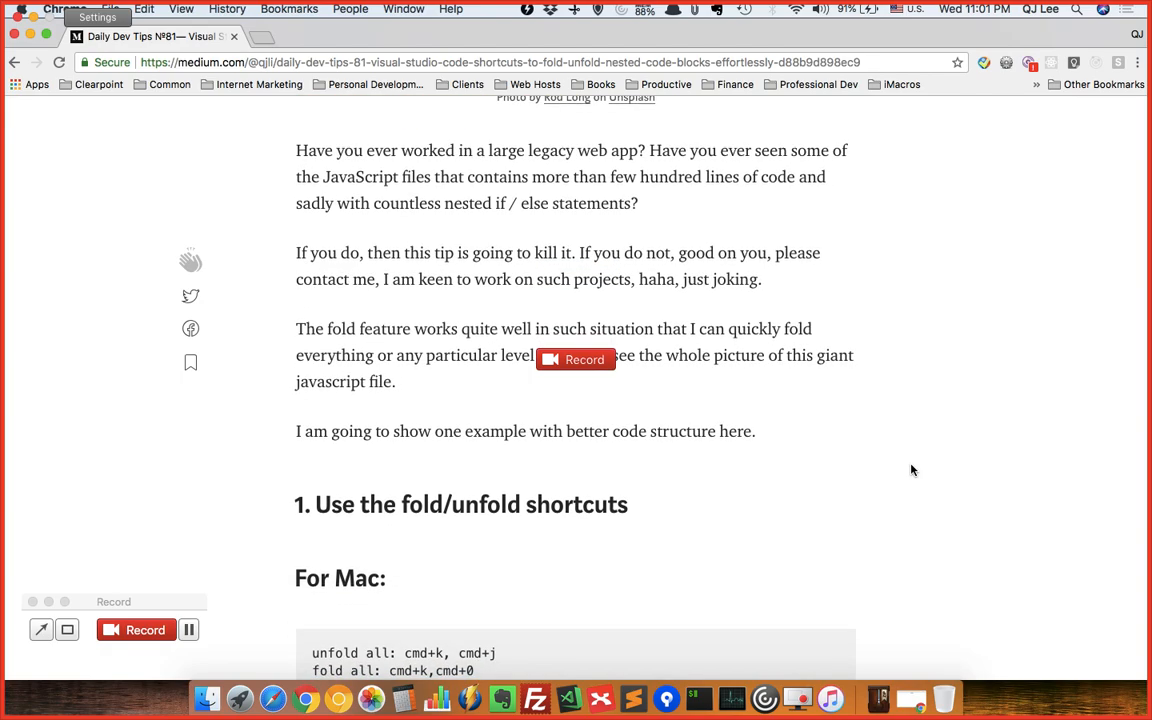
scroll(down, 3)
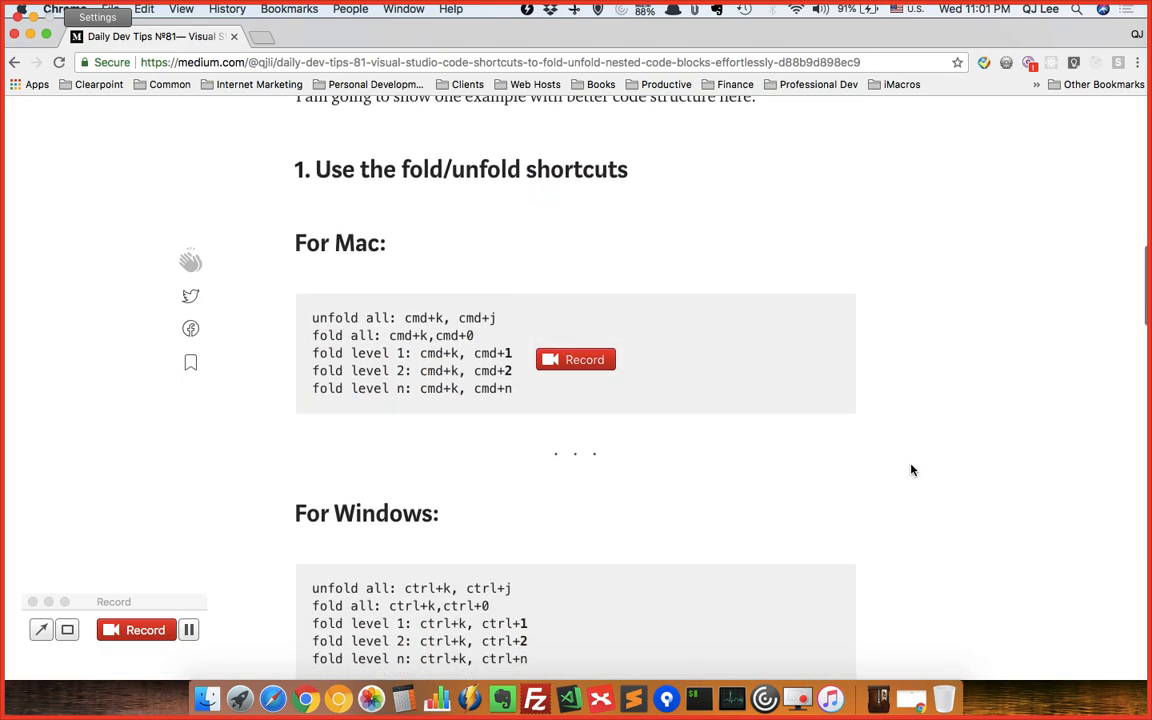
scroll(down, 3)
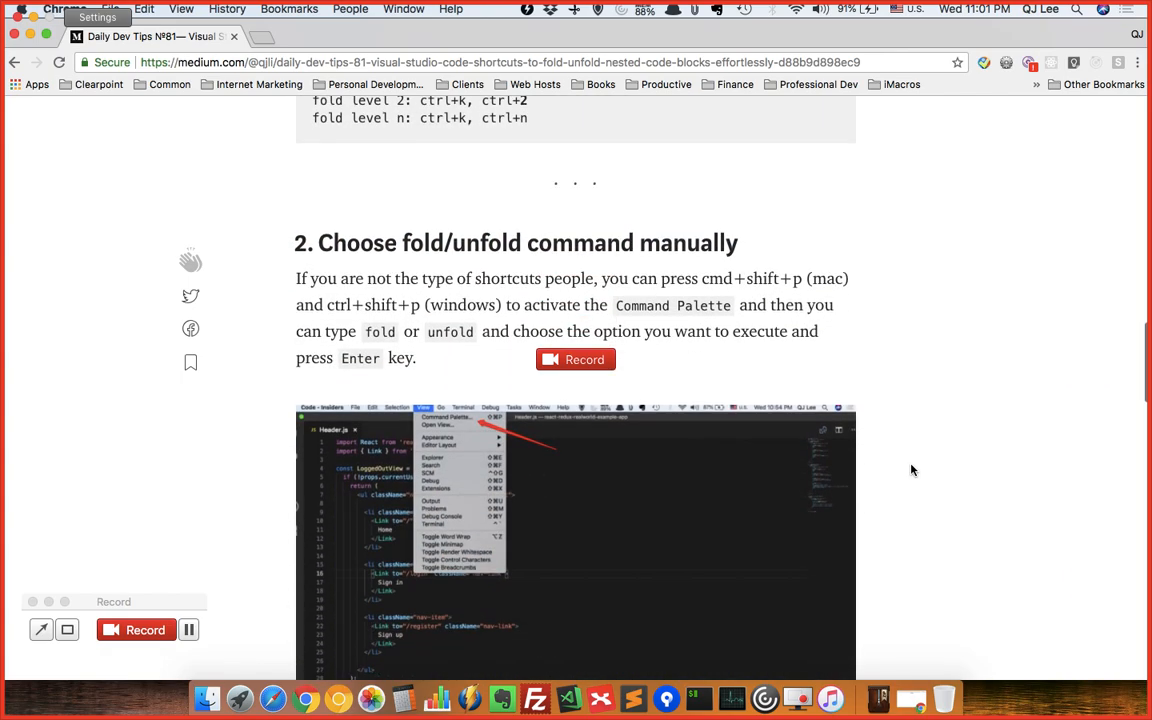
scroll(down, 3)
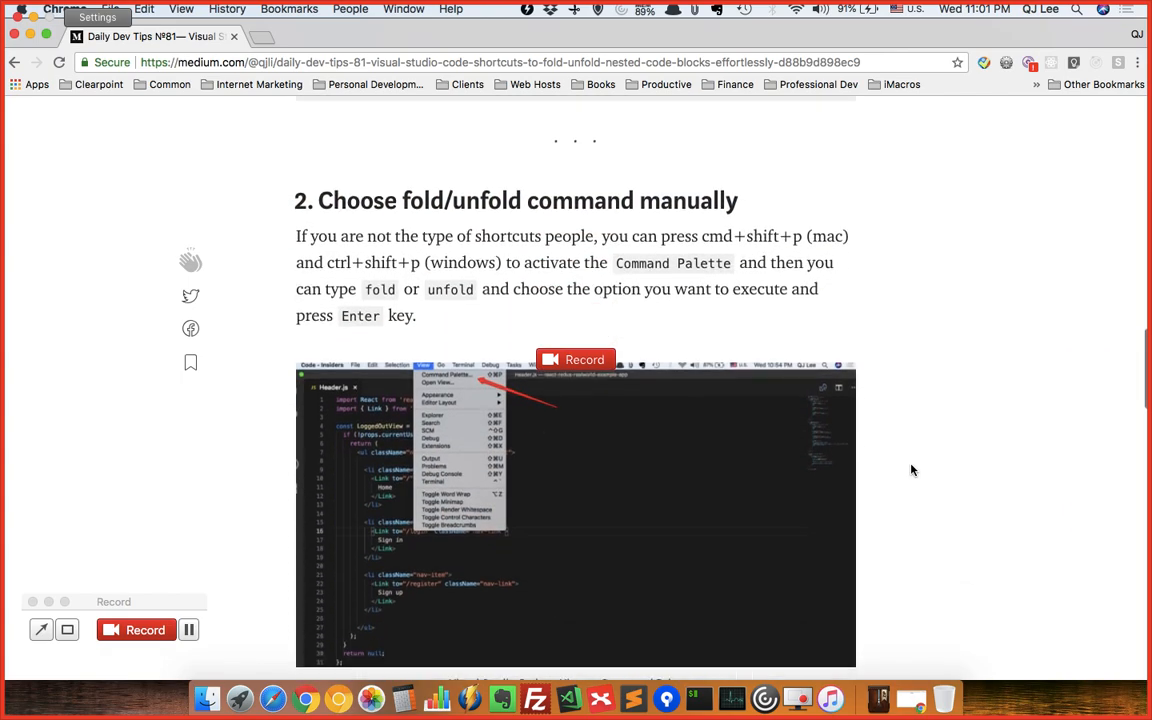
scroll(down, 3)
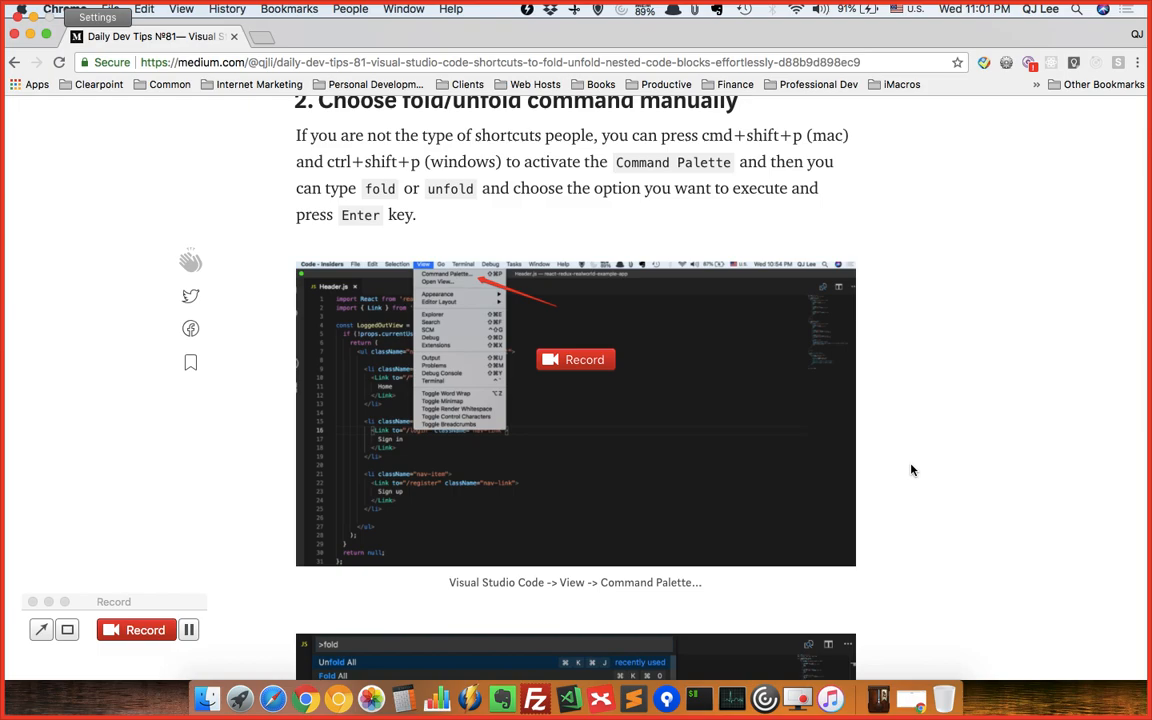
scroll(down, 3)
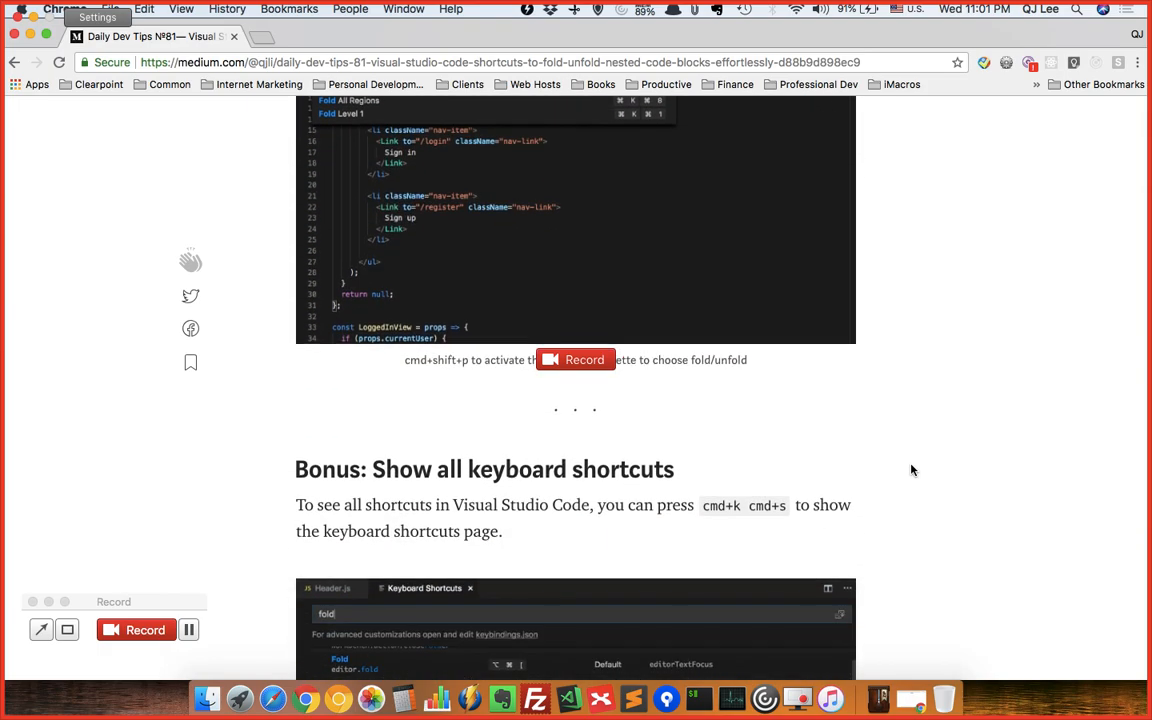
scroll(down, 3)
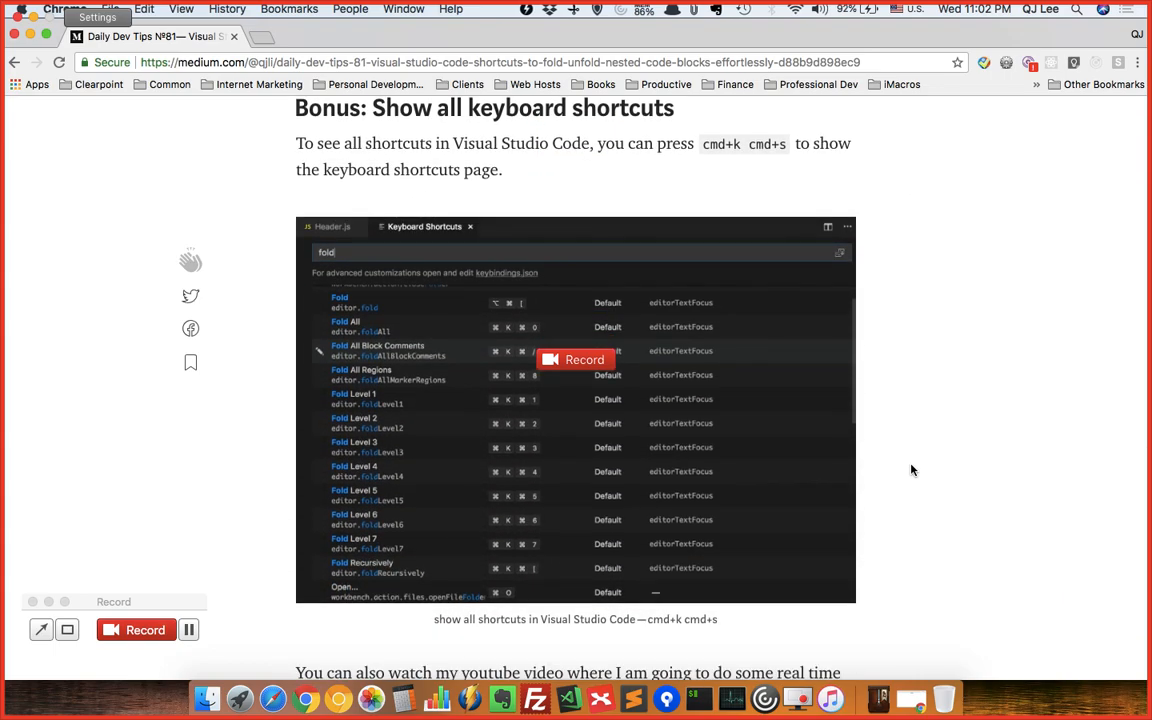
scroll(down, 3)
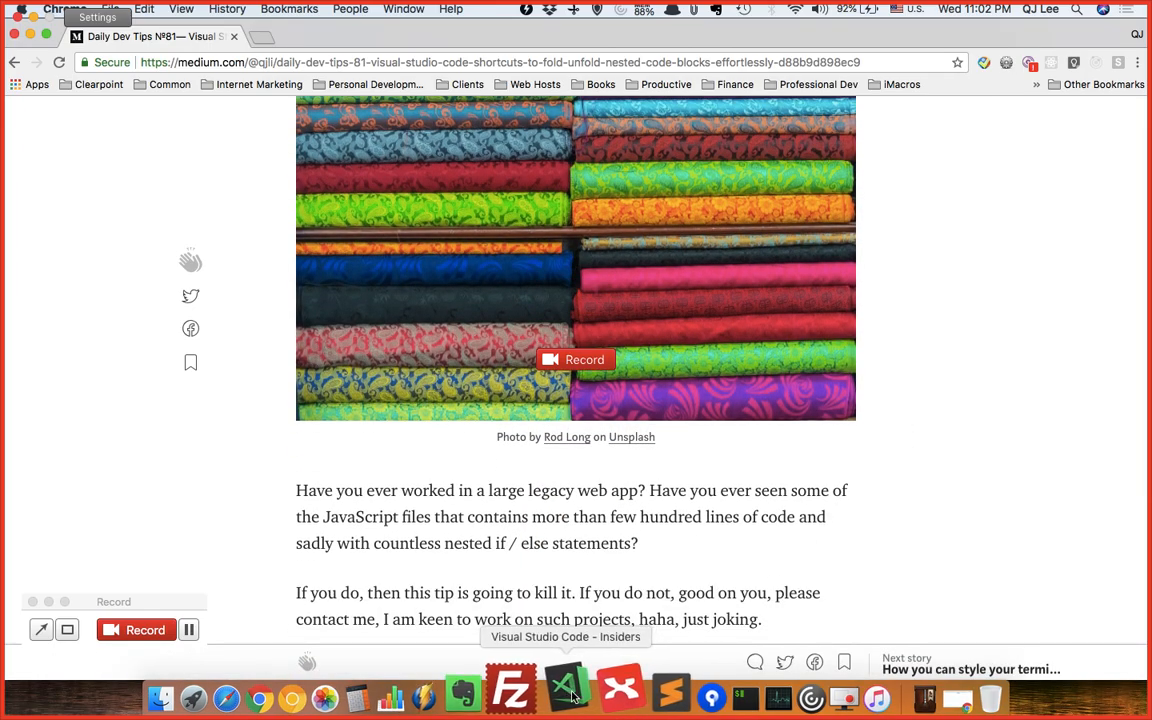
- Focus the Header.js editor and scroll further through its code
click(567, 690)
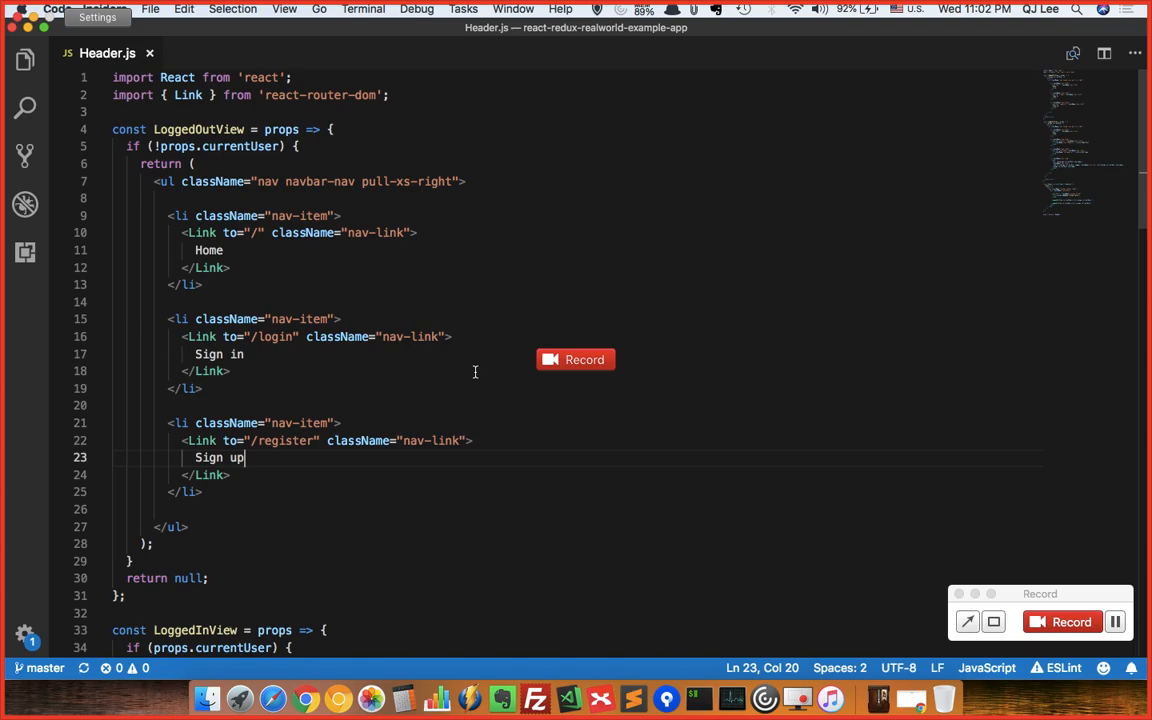
scroll(down, 3)
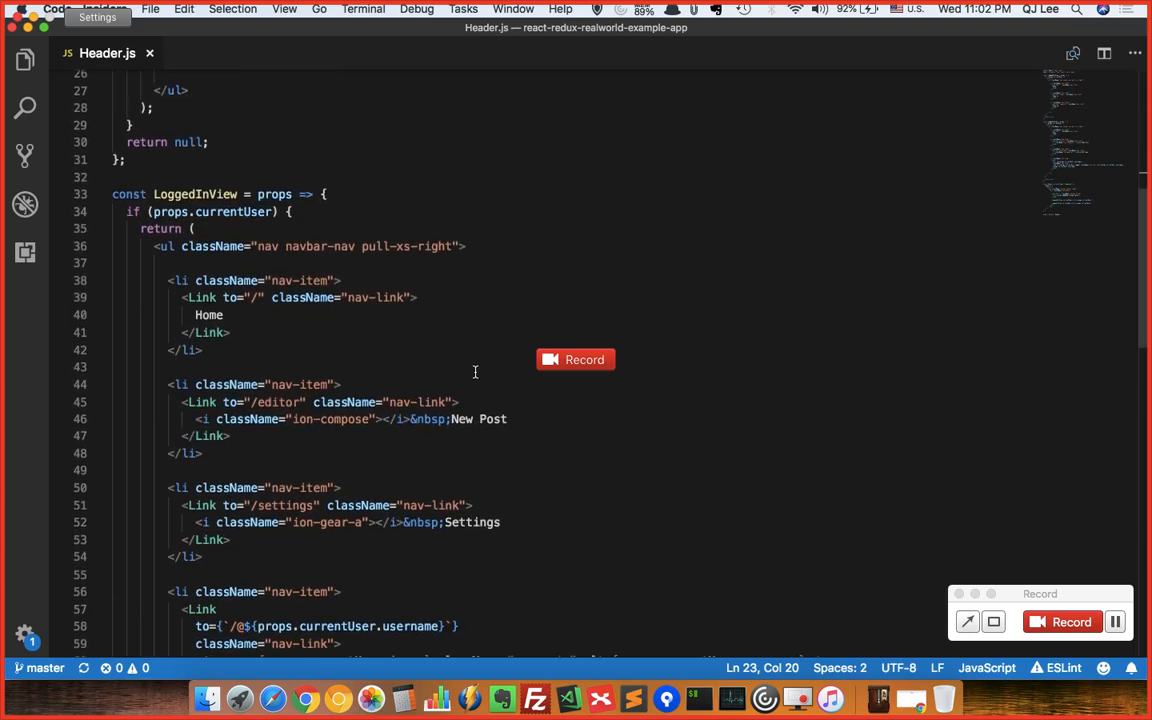
scroll(down, 3)
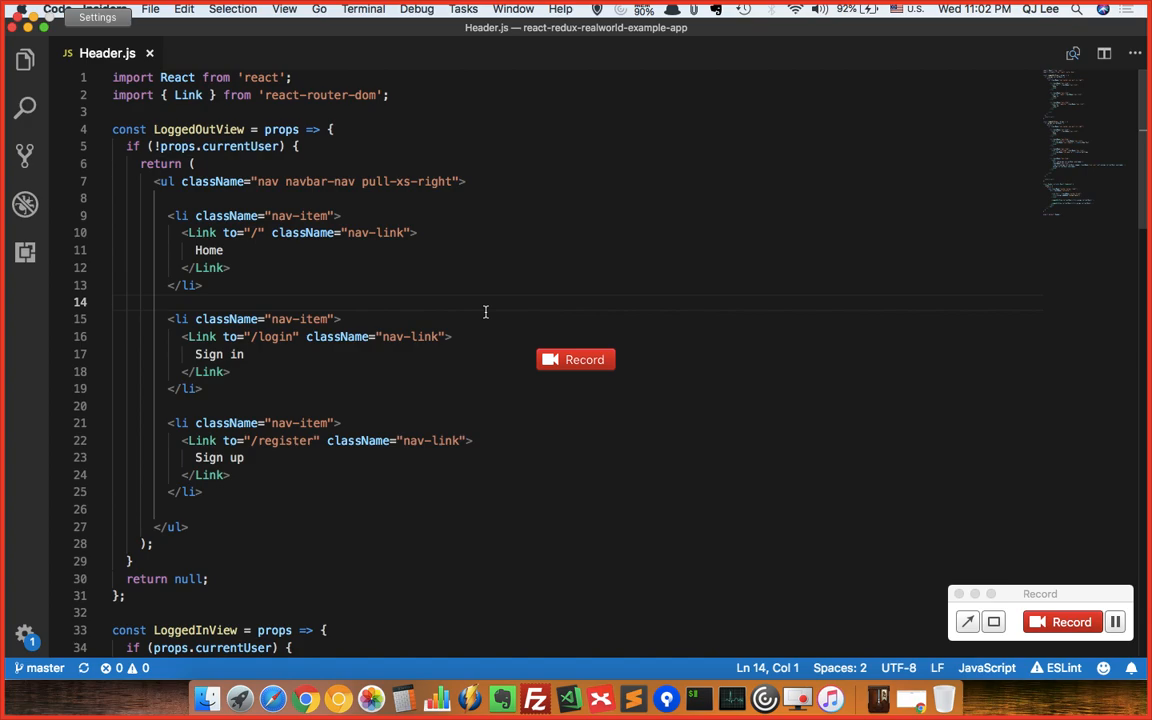
key(cmd+k)
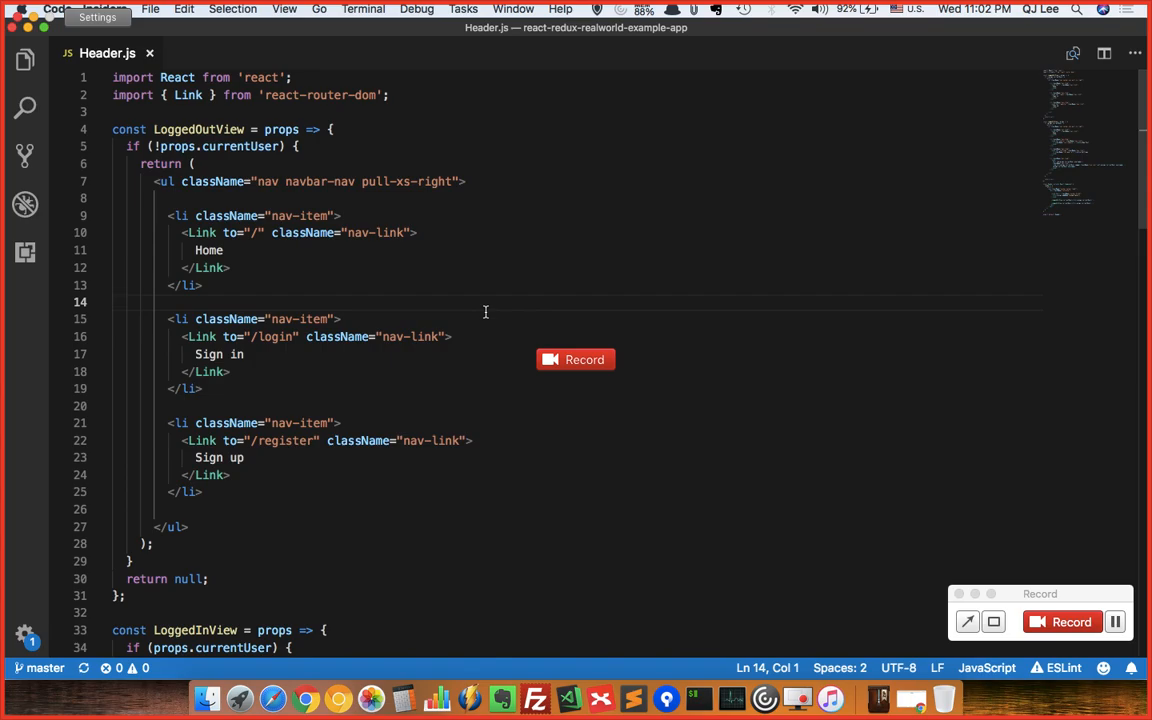
- Fold all of Header.js, then recursively unfold LoggedOutView from line 4
key(cmd+k)
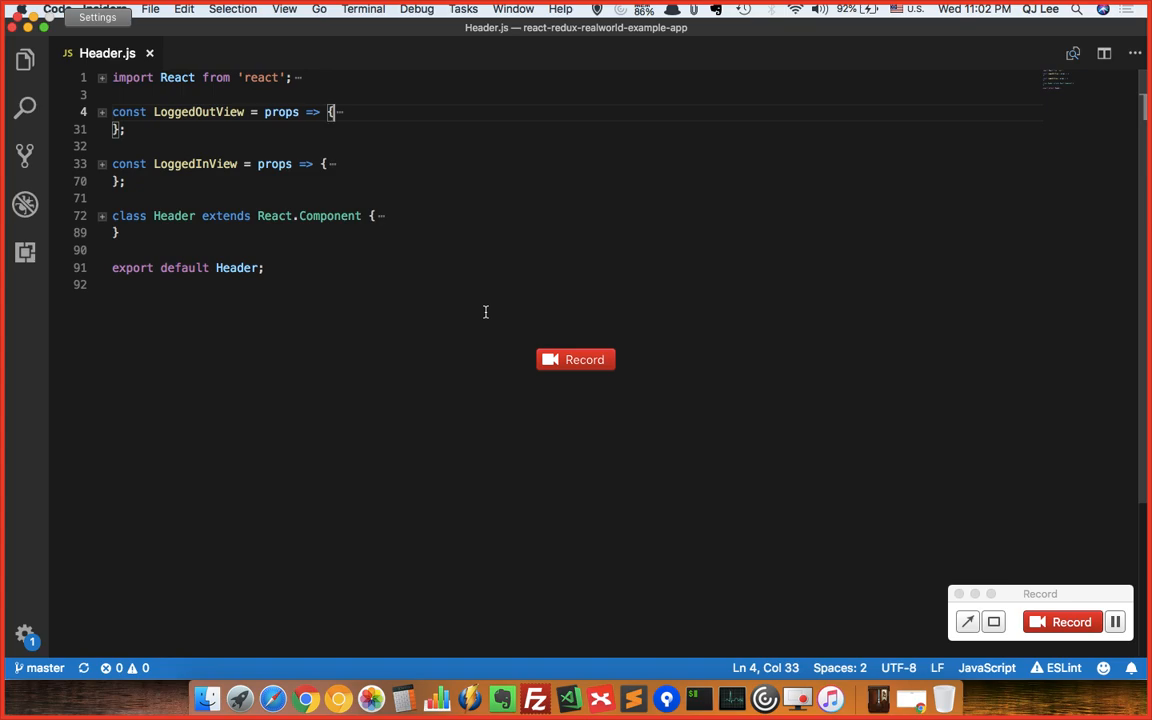
key(cmd+k)
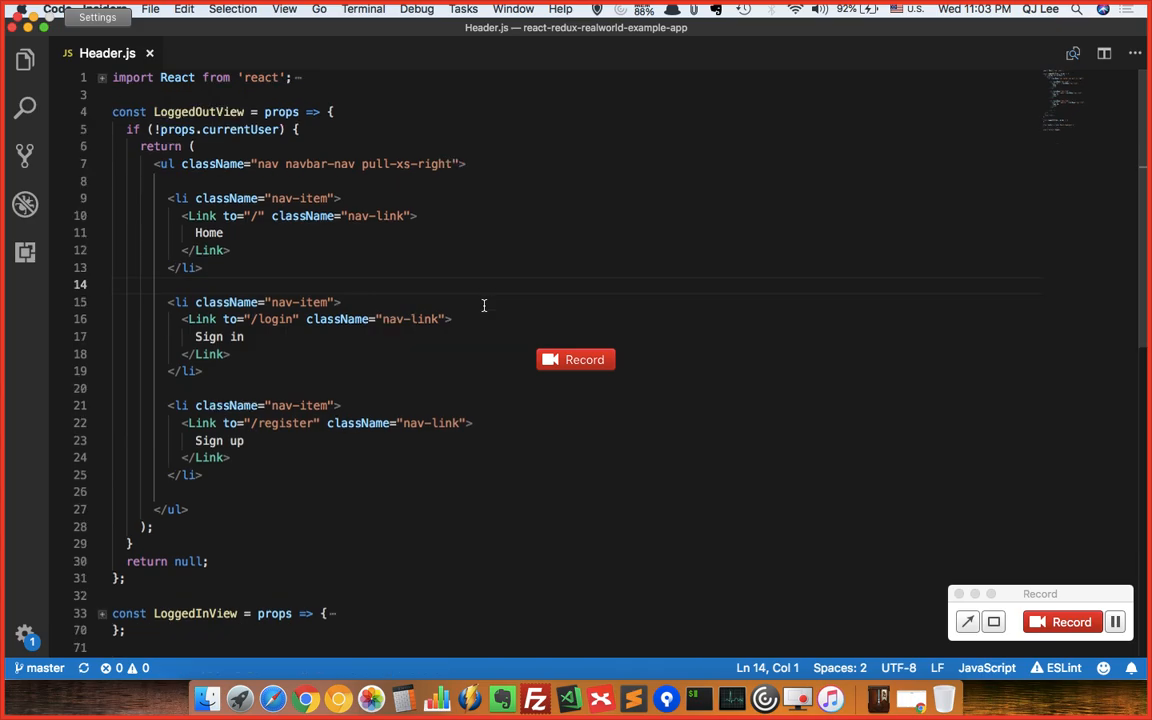
- From line 69, apply a fold level that collapses both navbar lists and render()
scroll(down, 3)
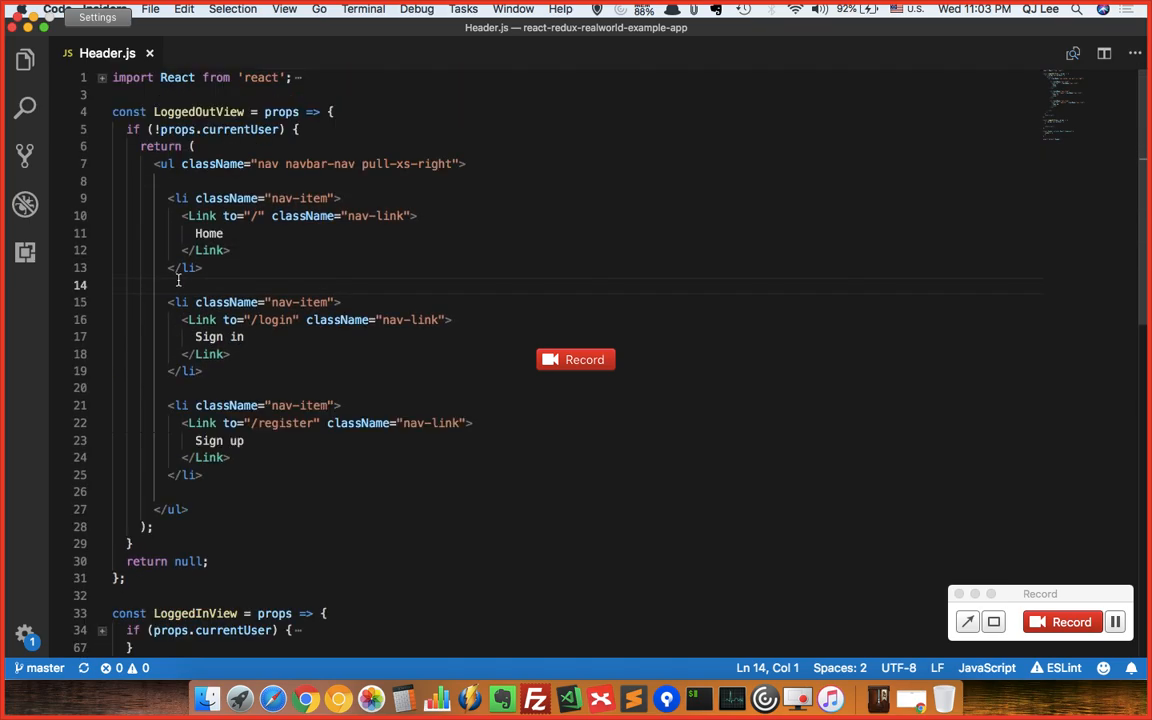
scroll(down, 3)
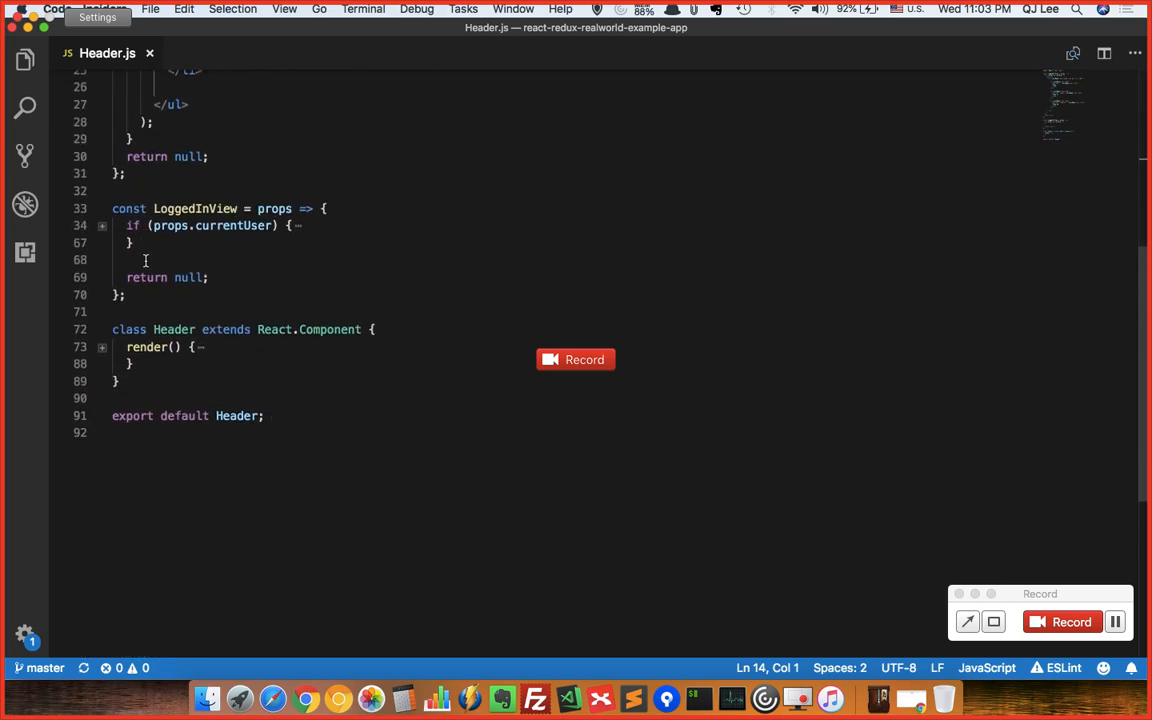
click(102, 225)
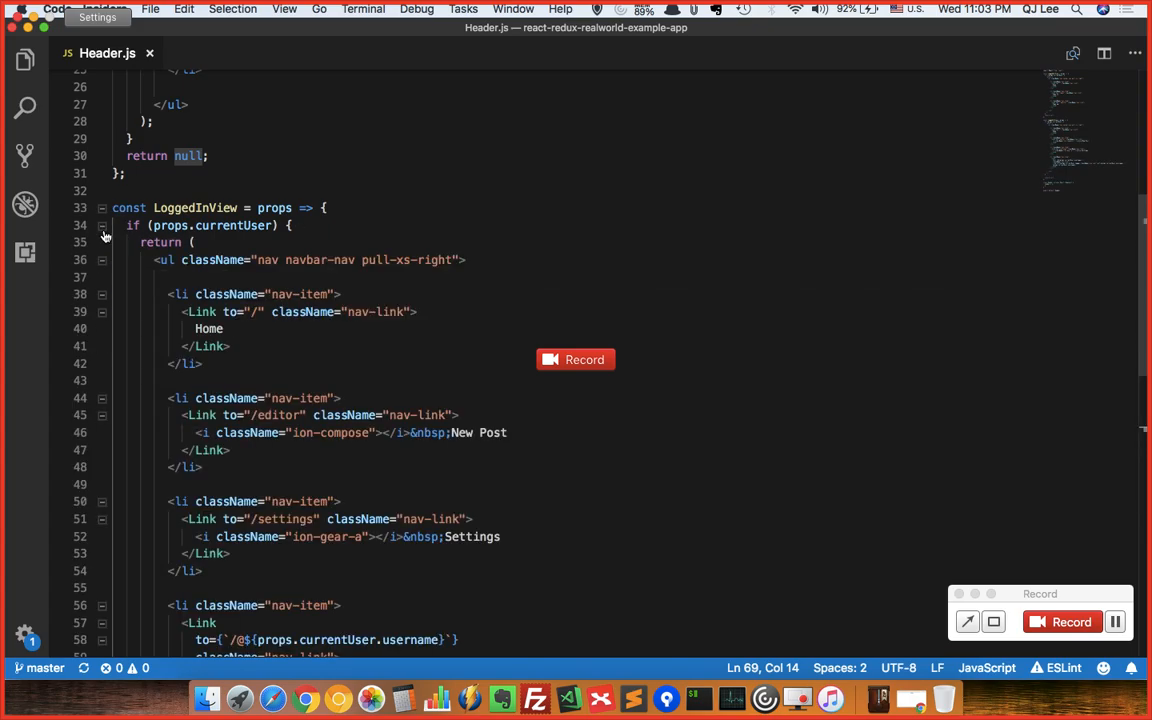
key(cmd+k)
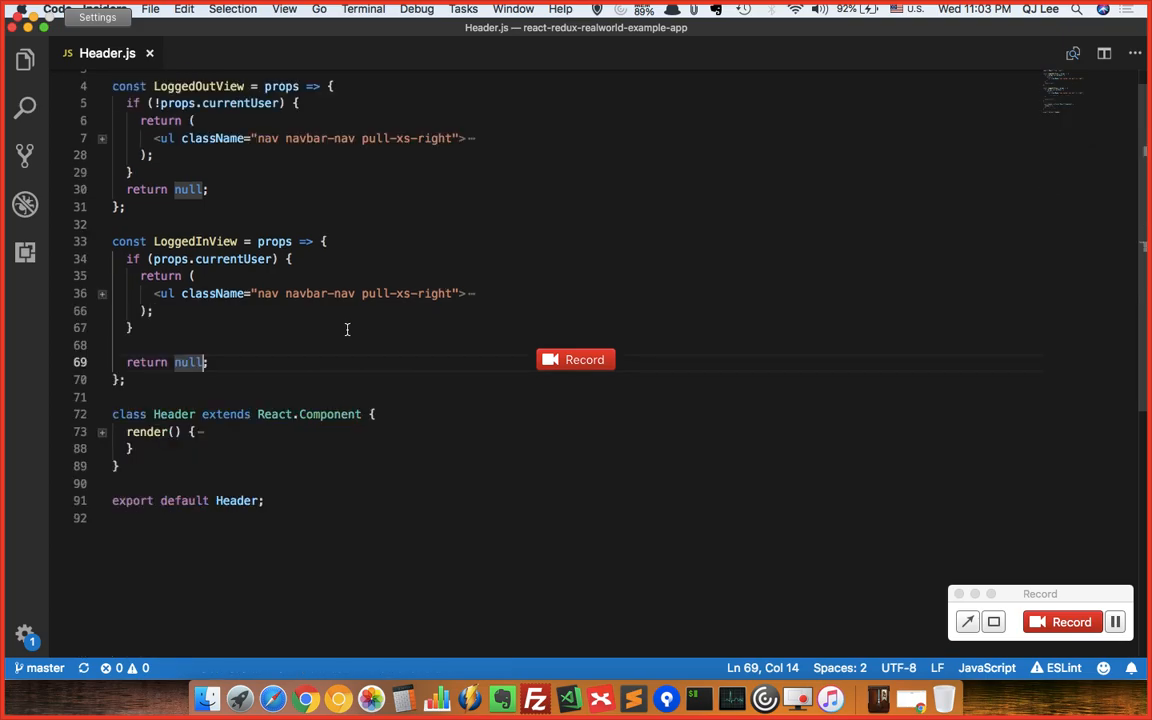
scroll(down, 3)
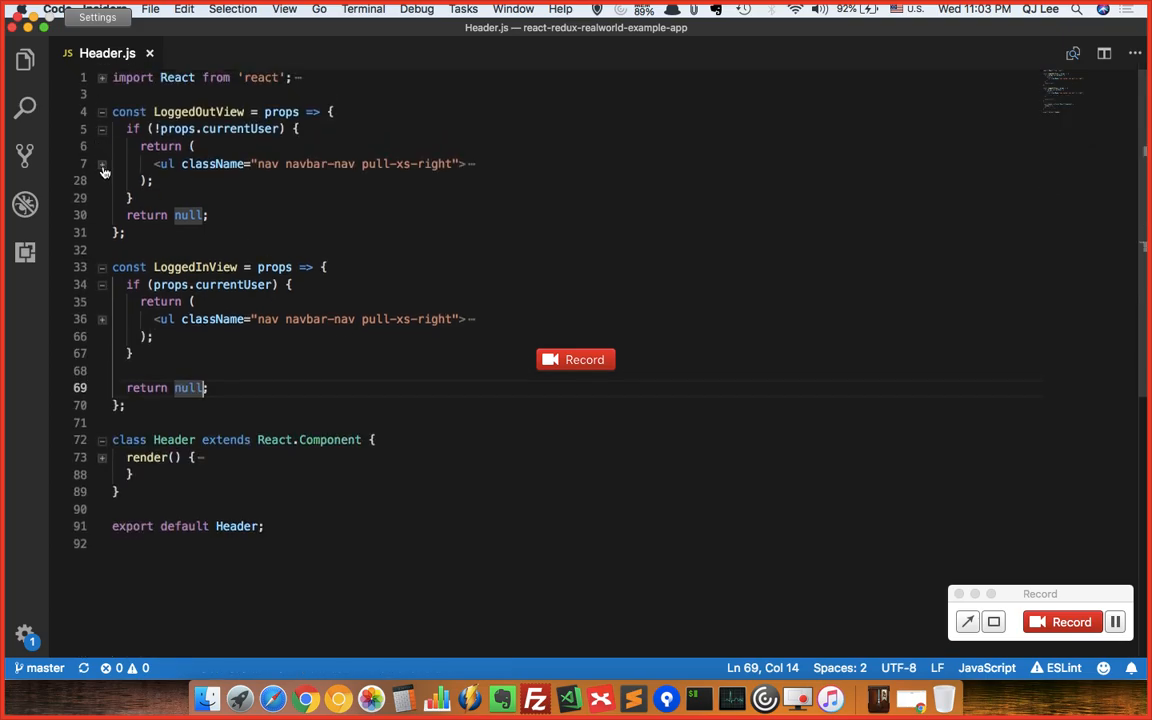
click(102, 164)
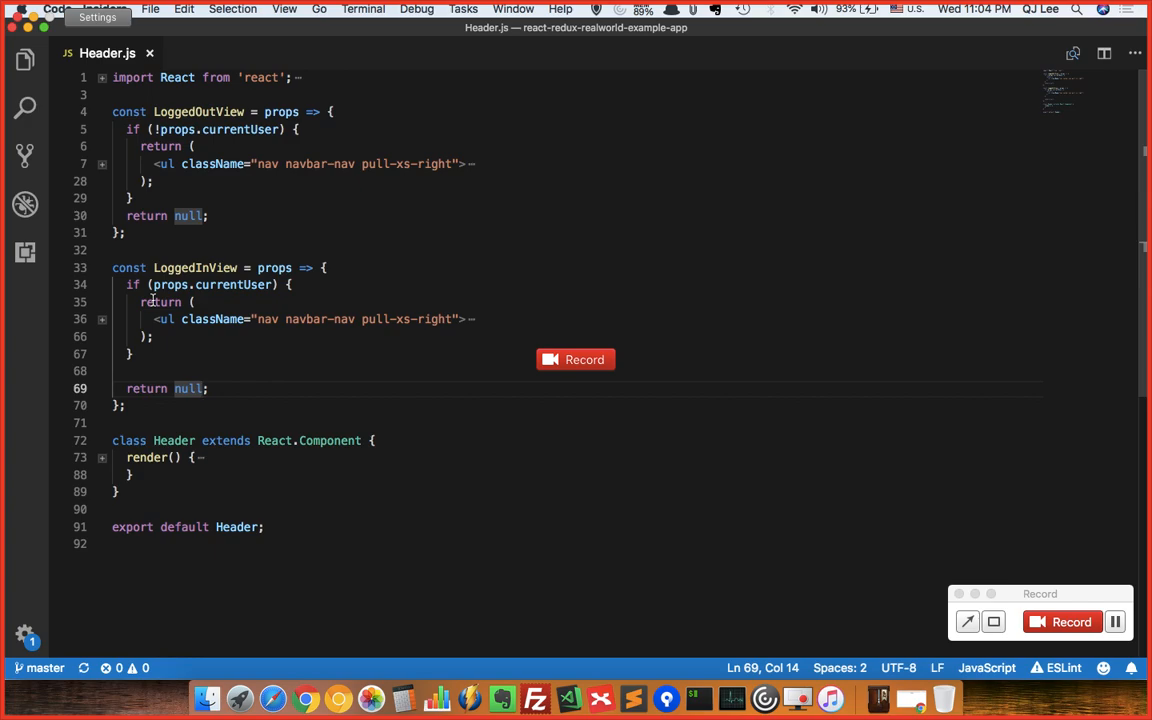
mouse_move(247, 213)
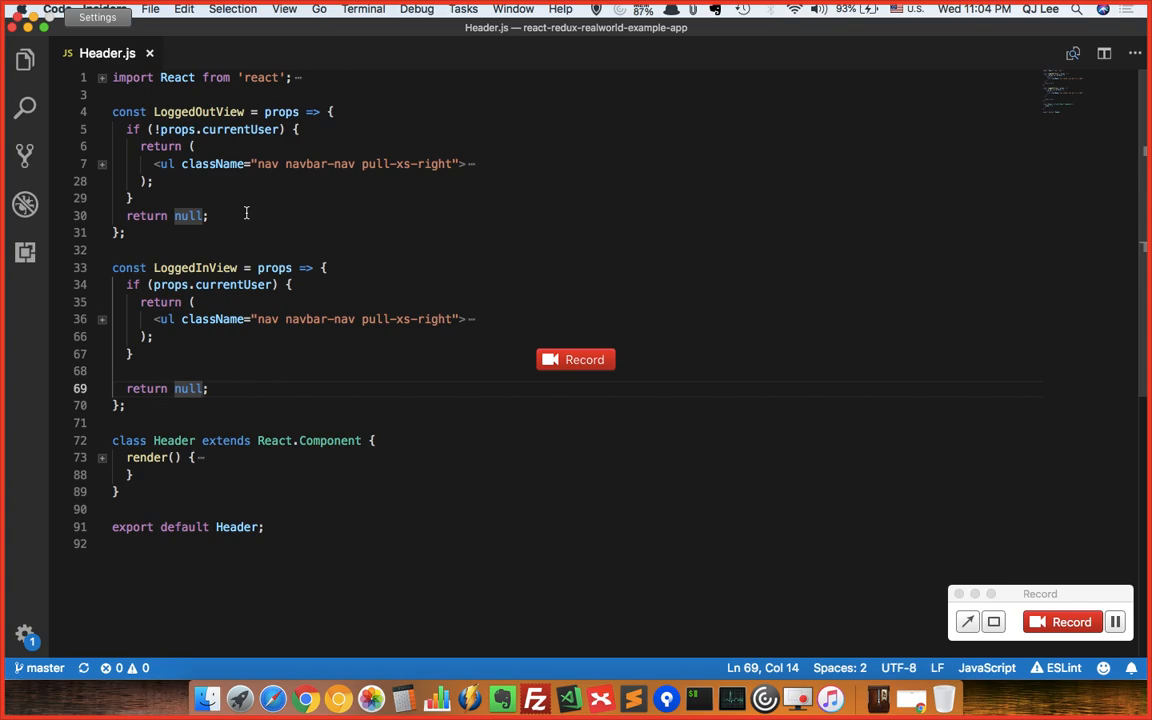
- Fold all blocks, then select the whole file, the LoggedOutView name and the Header class
key(cmd+k)
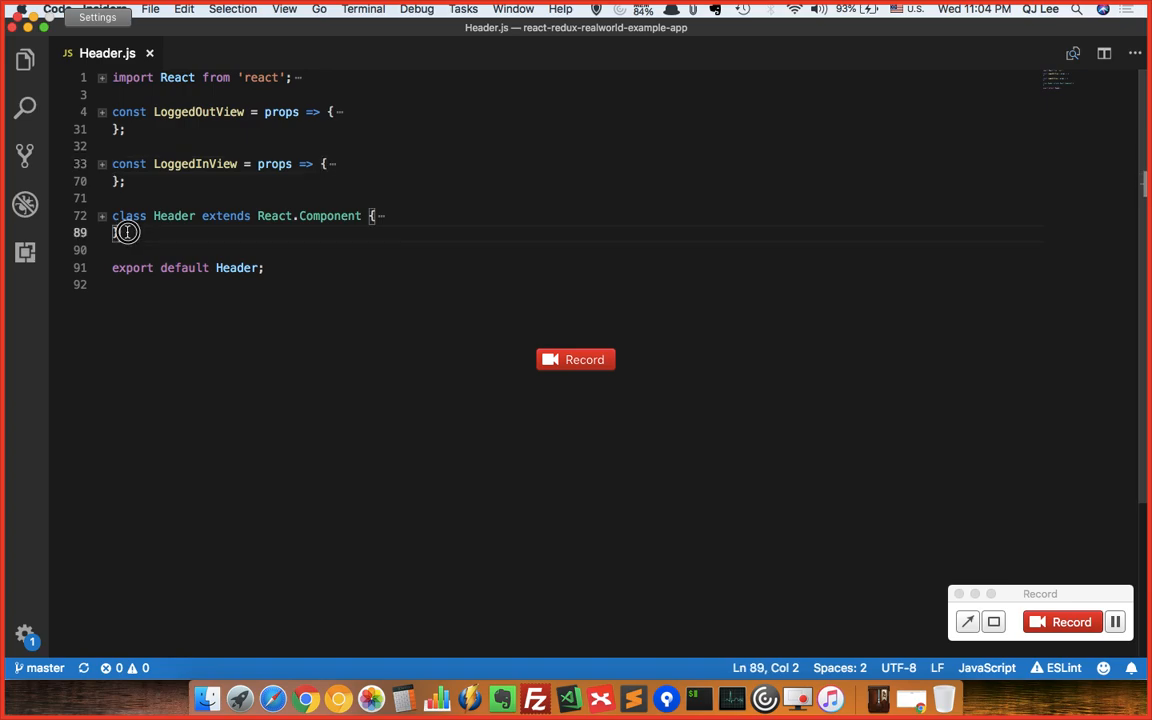
key(cmd+a)
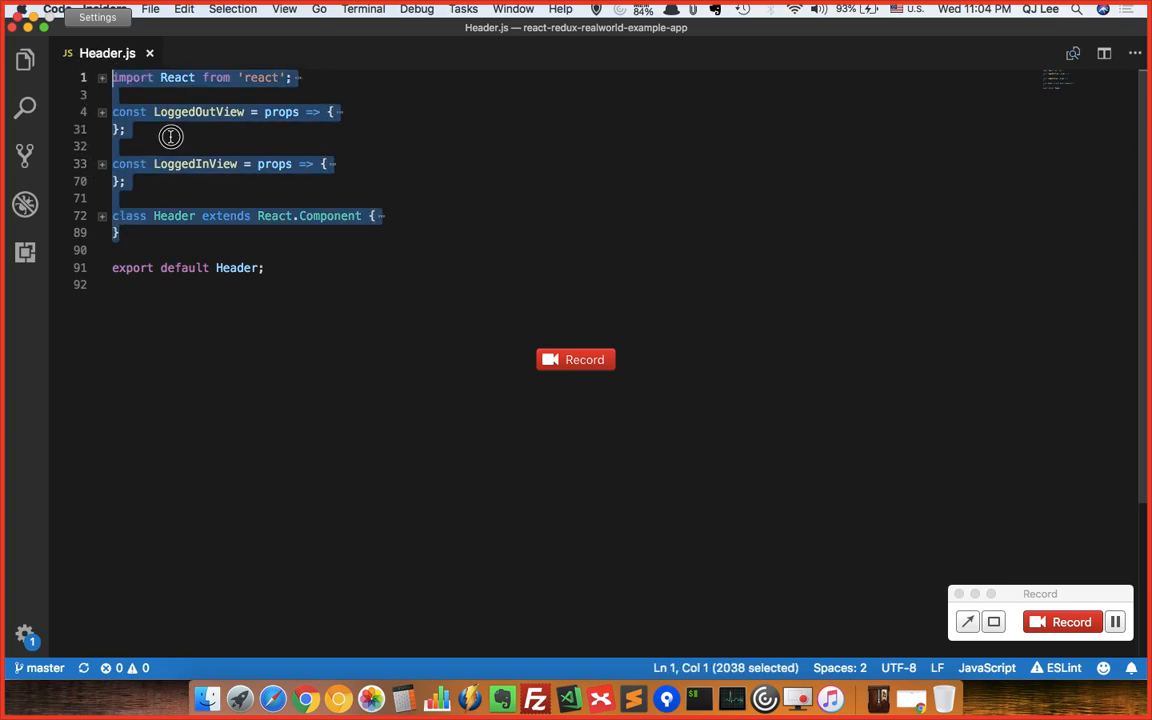
click(146, 127)
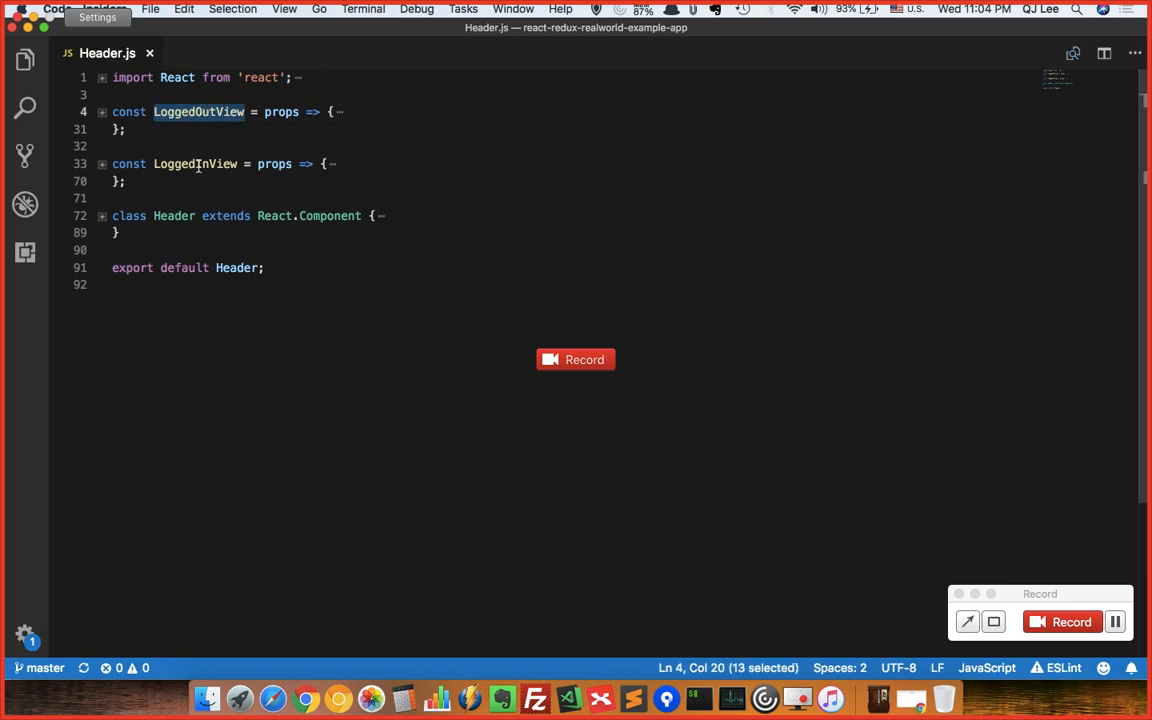
double_click(225, 215)
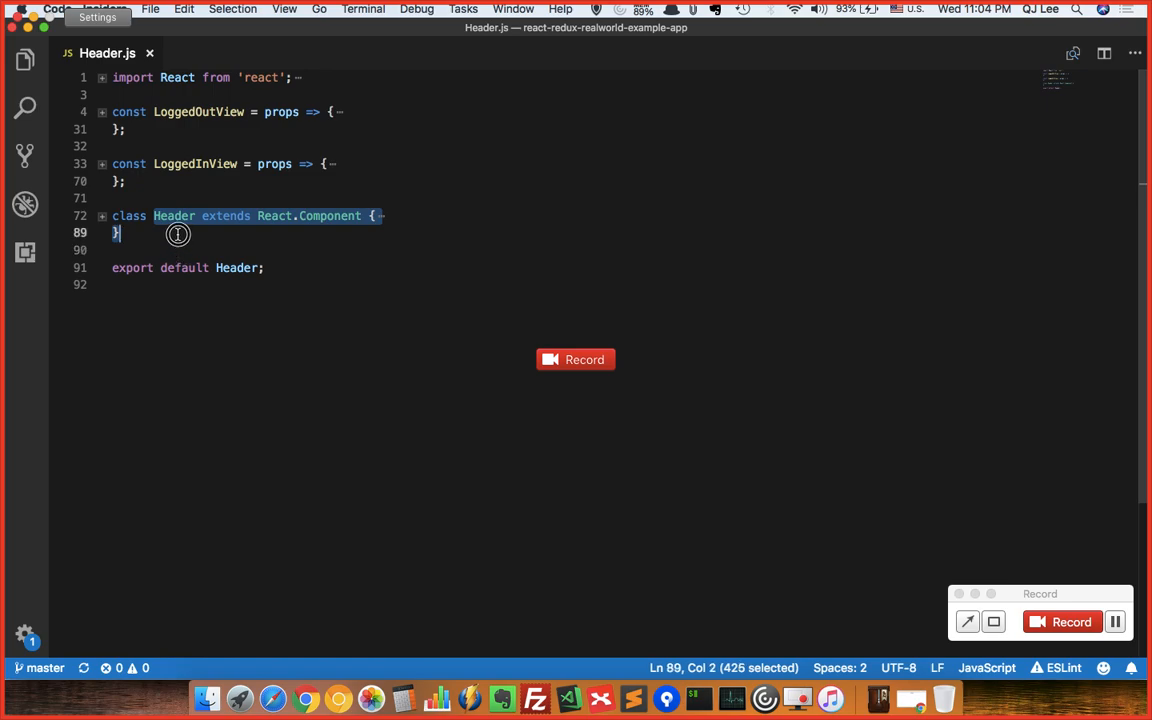
click(237, 267)
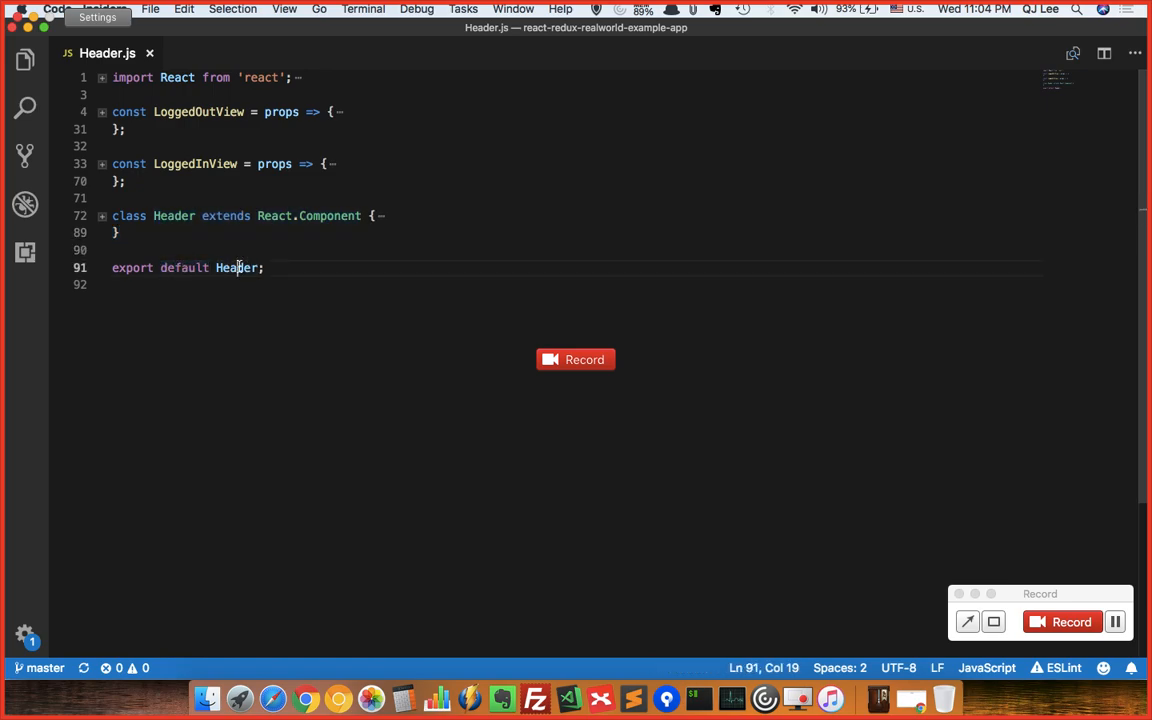
- Unfold every block in Header.js and scroll back to the top
double_click(184, 267)
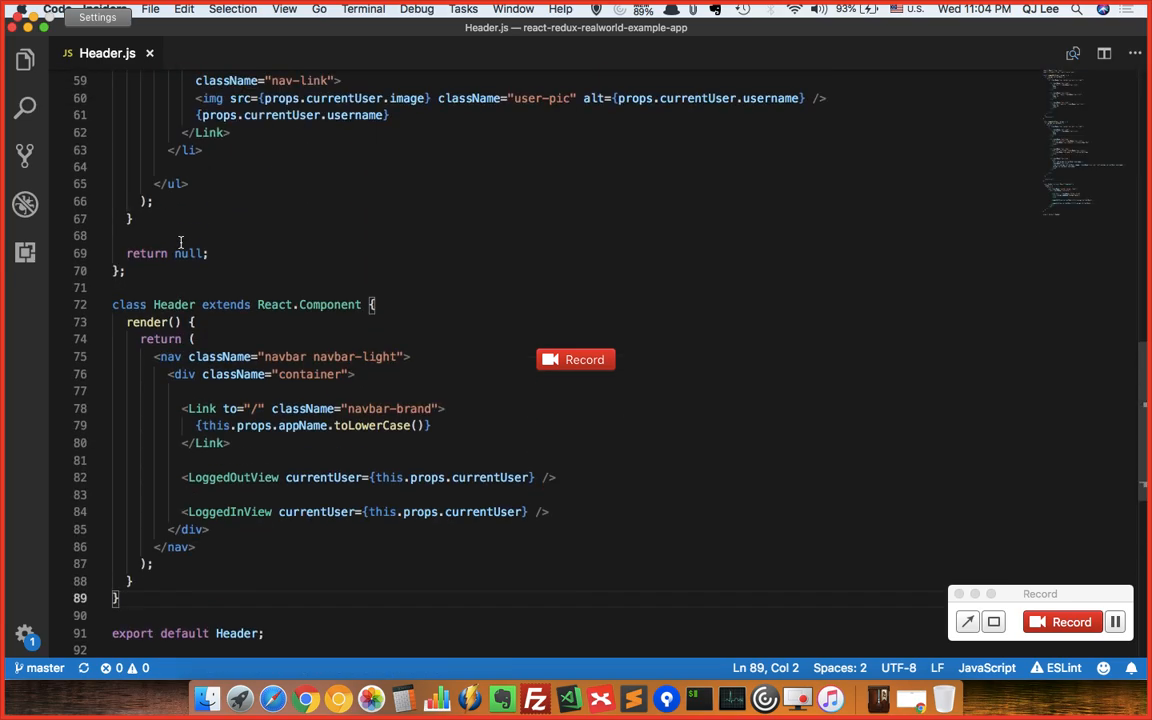
scroll(up, 3)
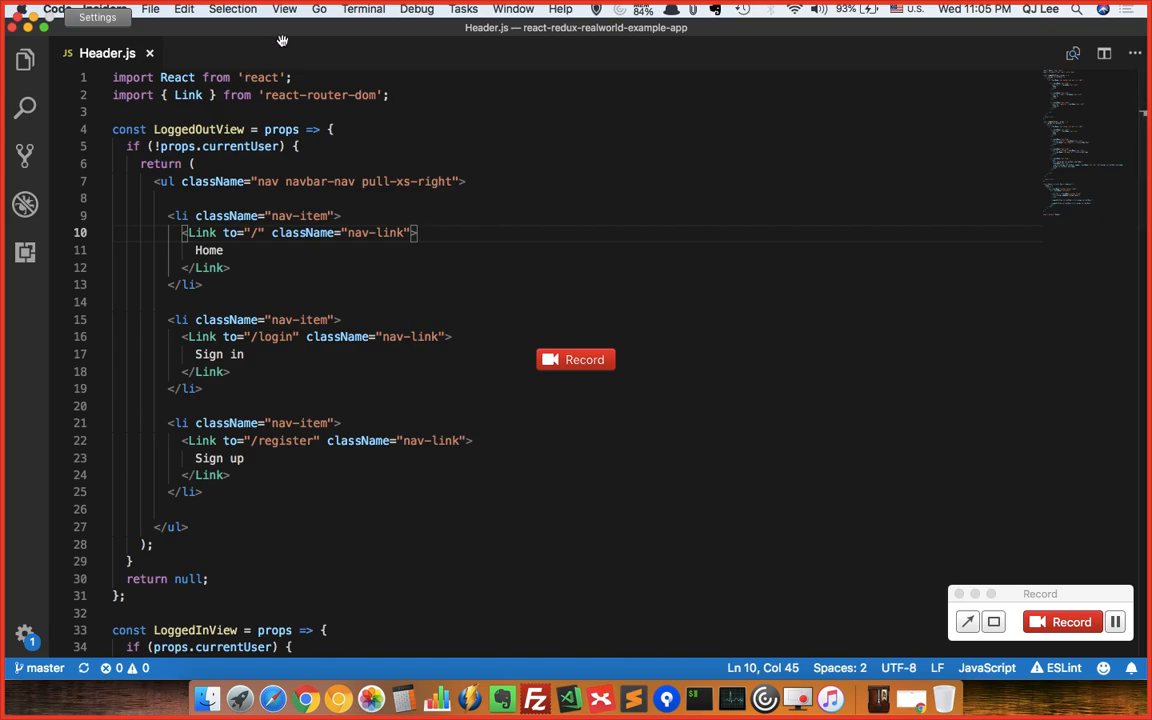
mouse_move(281, 14)
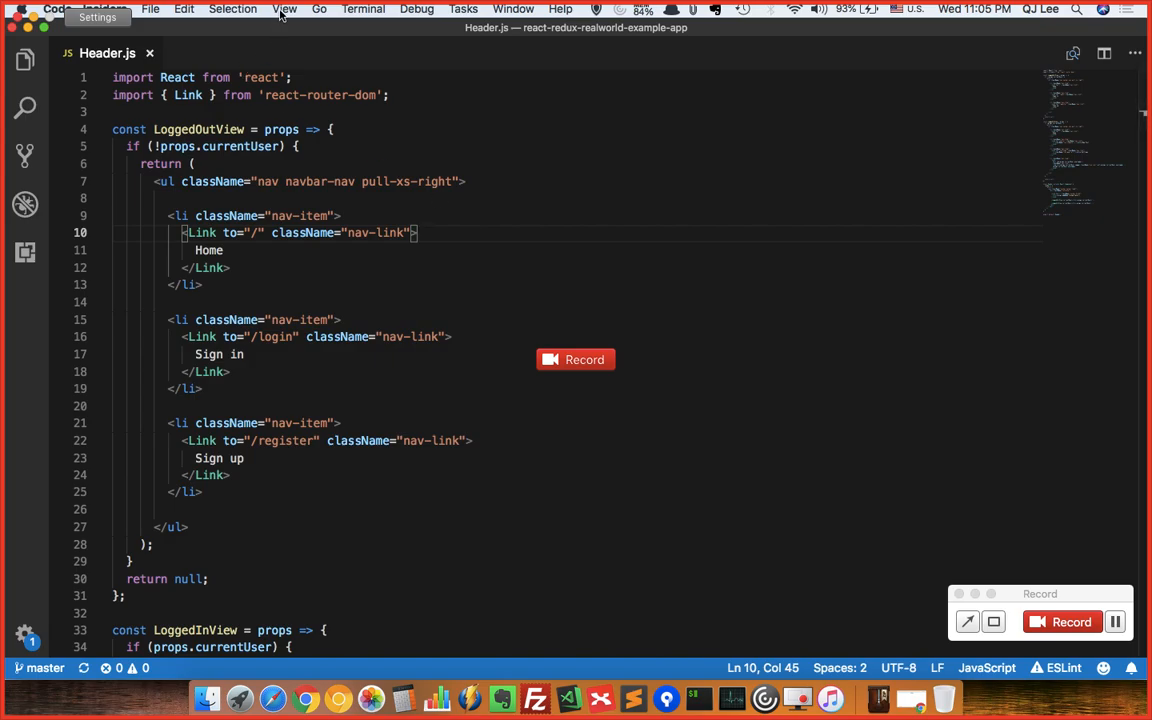
- Open the Command Palette from the View menu and filter it by 'fold'
click(285, 9)
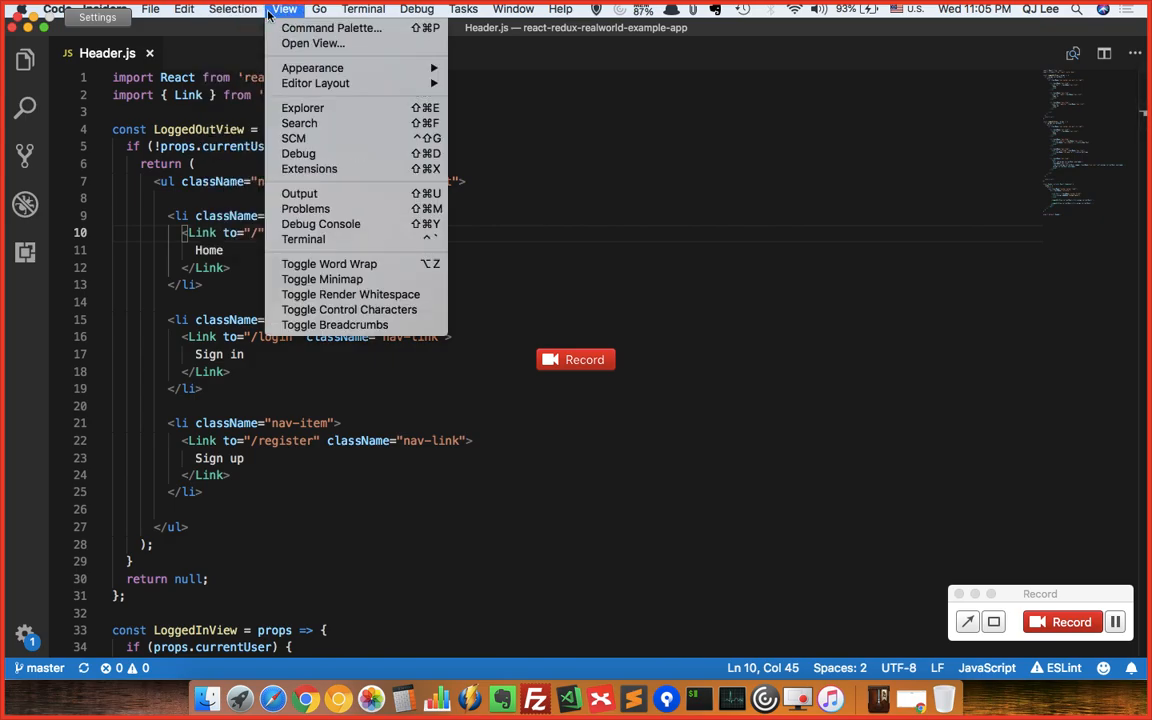
mouse_move(330, 28)
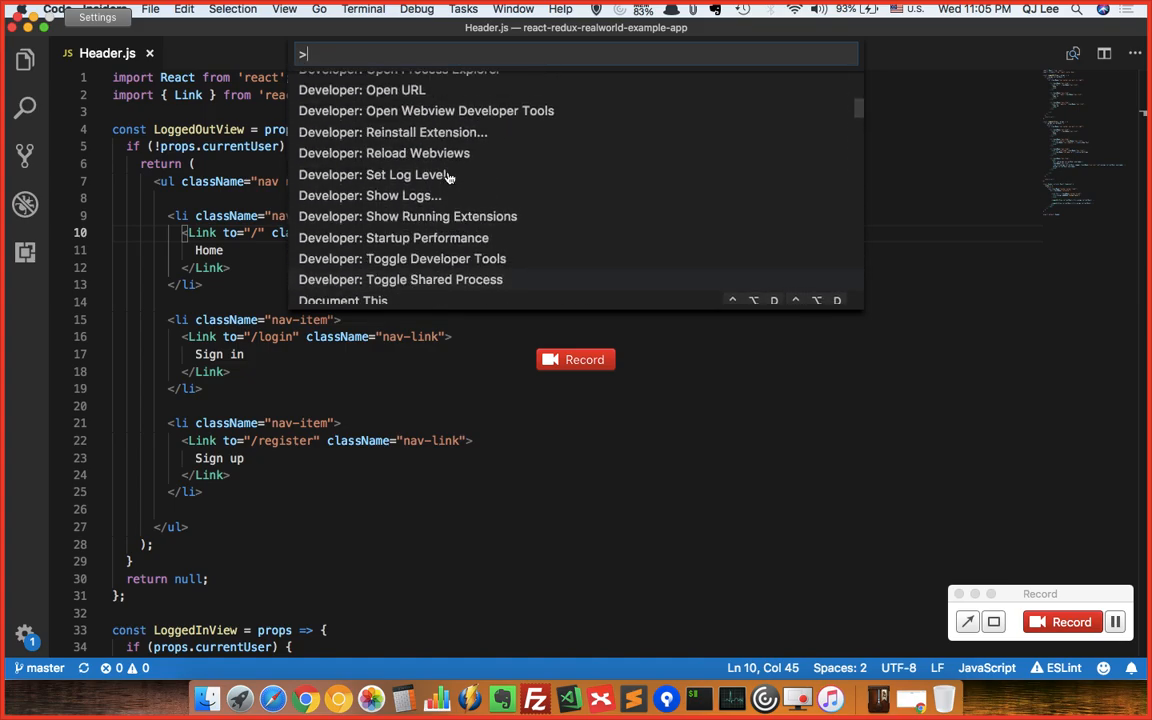
text(fold)
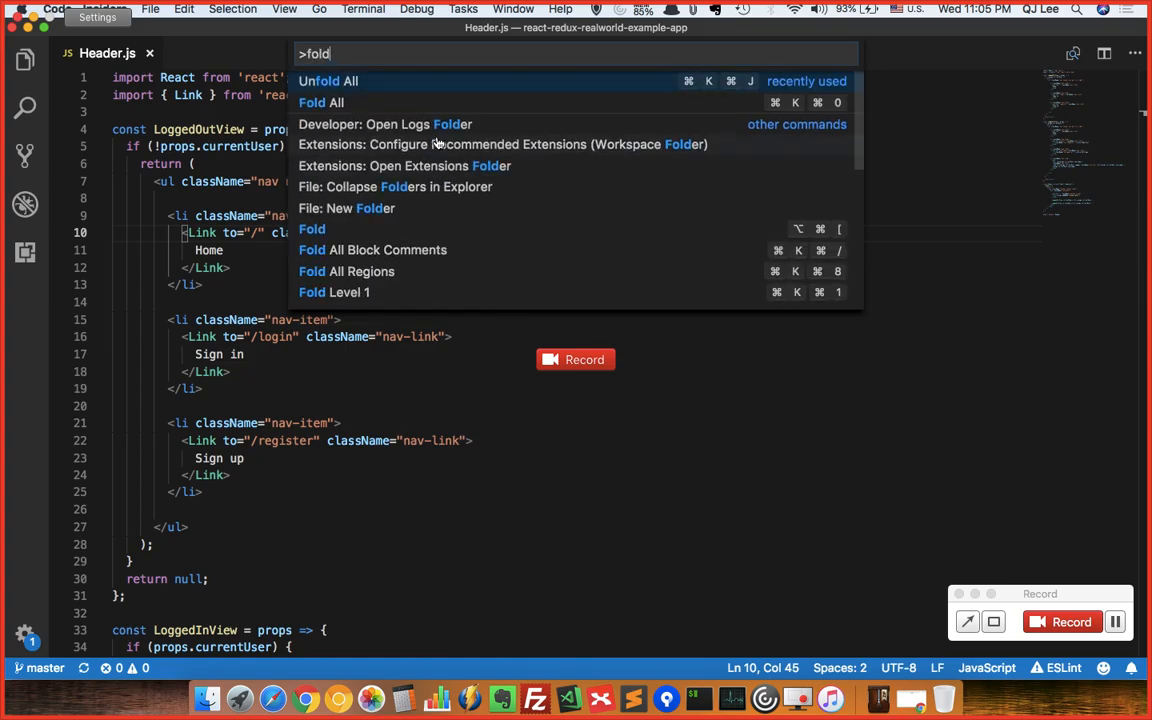
scroll(down, 3)
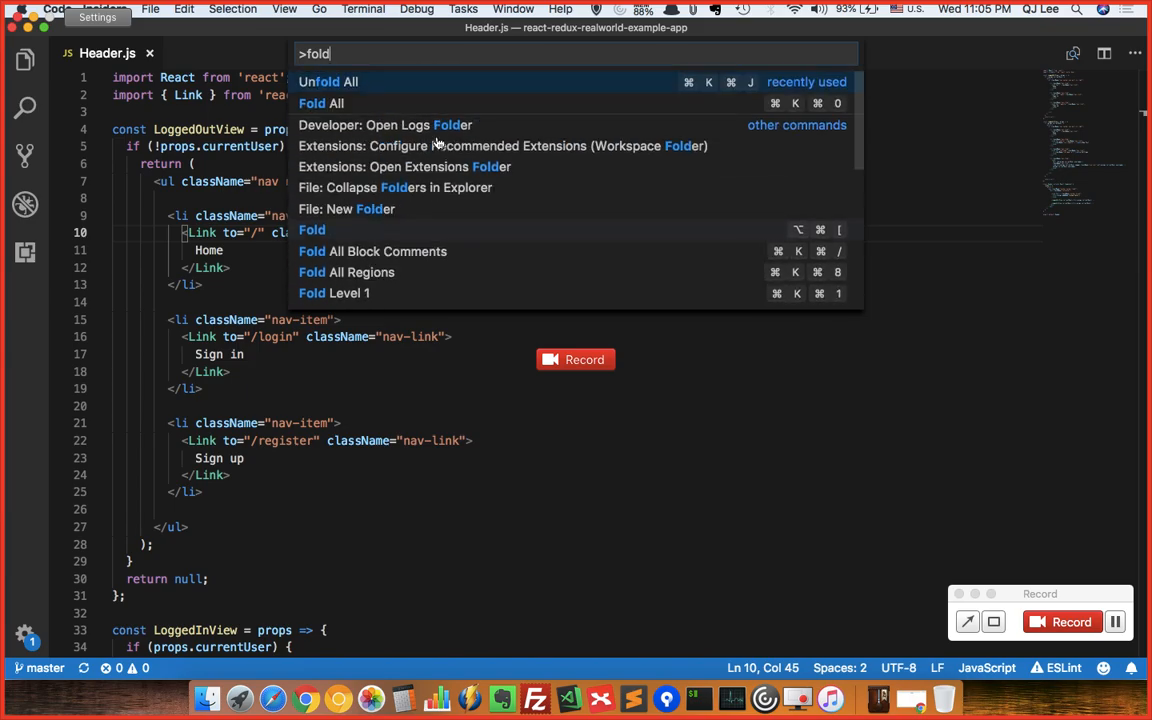
- Run Fold All from the palette, then Unfold All after filtering by 'unf'
click(321, 103)
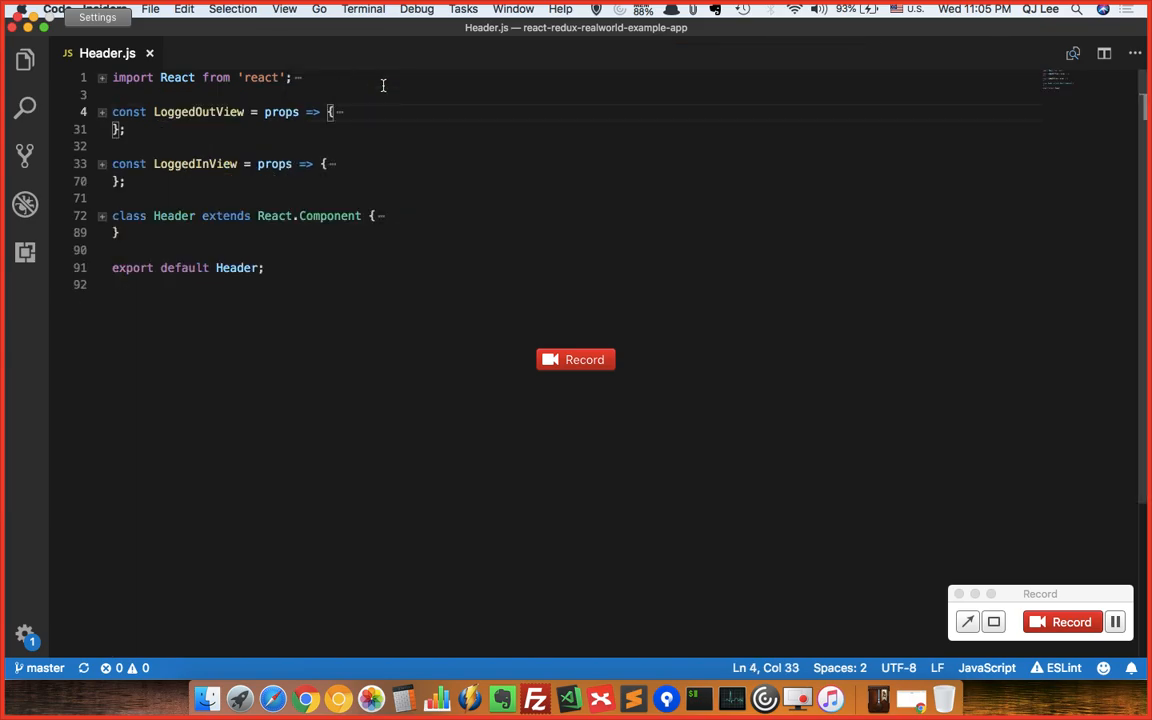
click(286, 9)
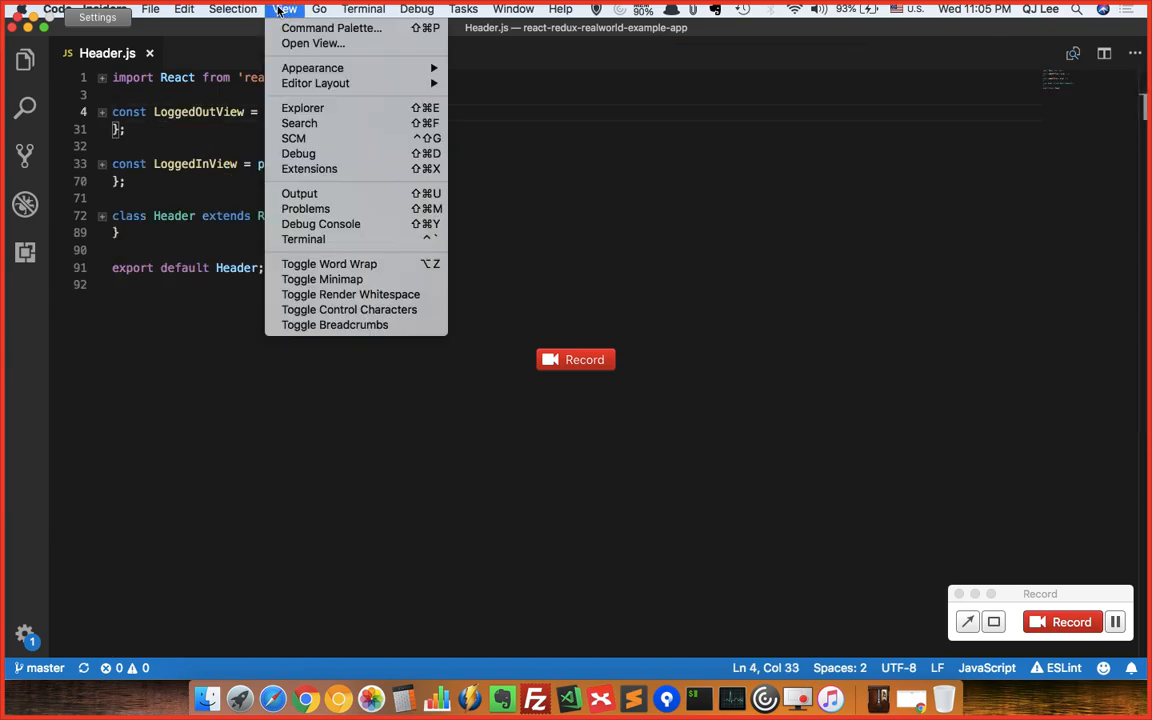
text(unf)
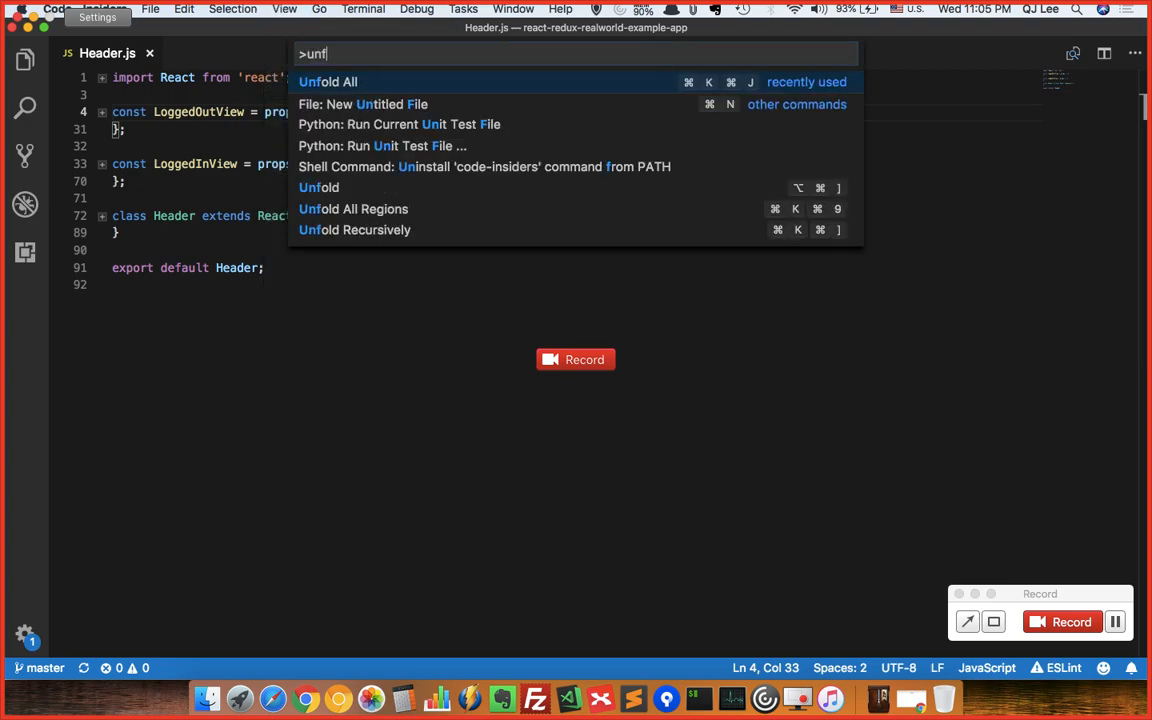
click(327, 81)
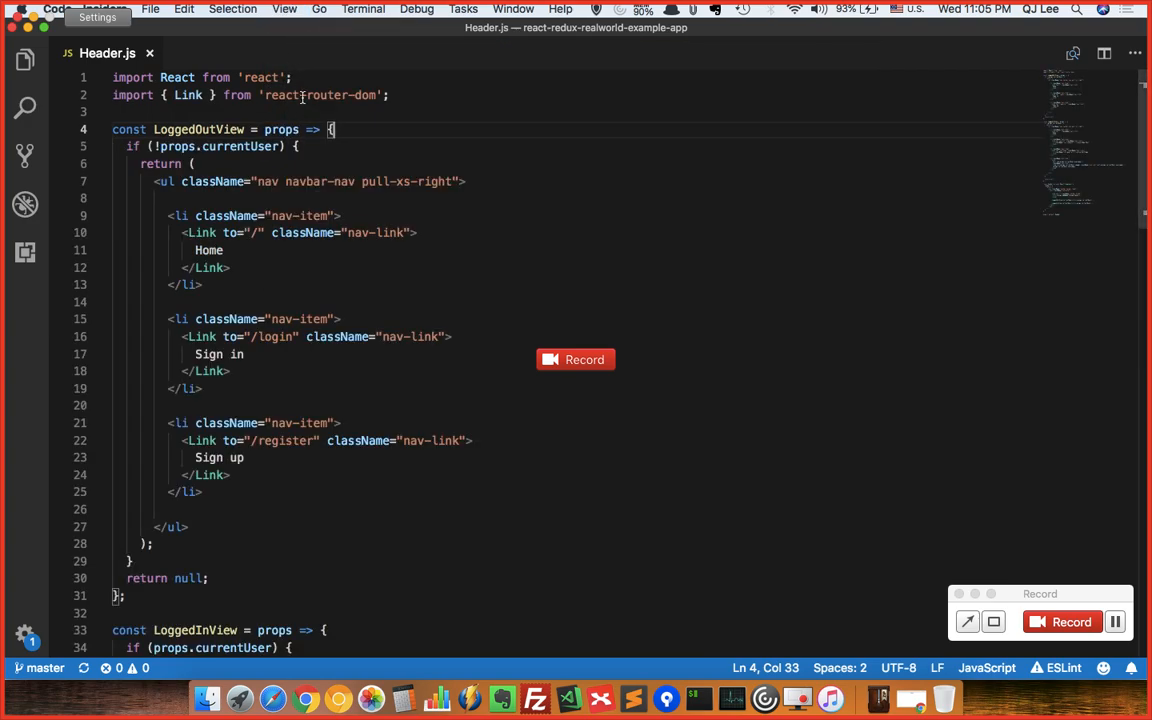
mouse_move(473, 343)
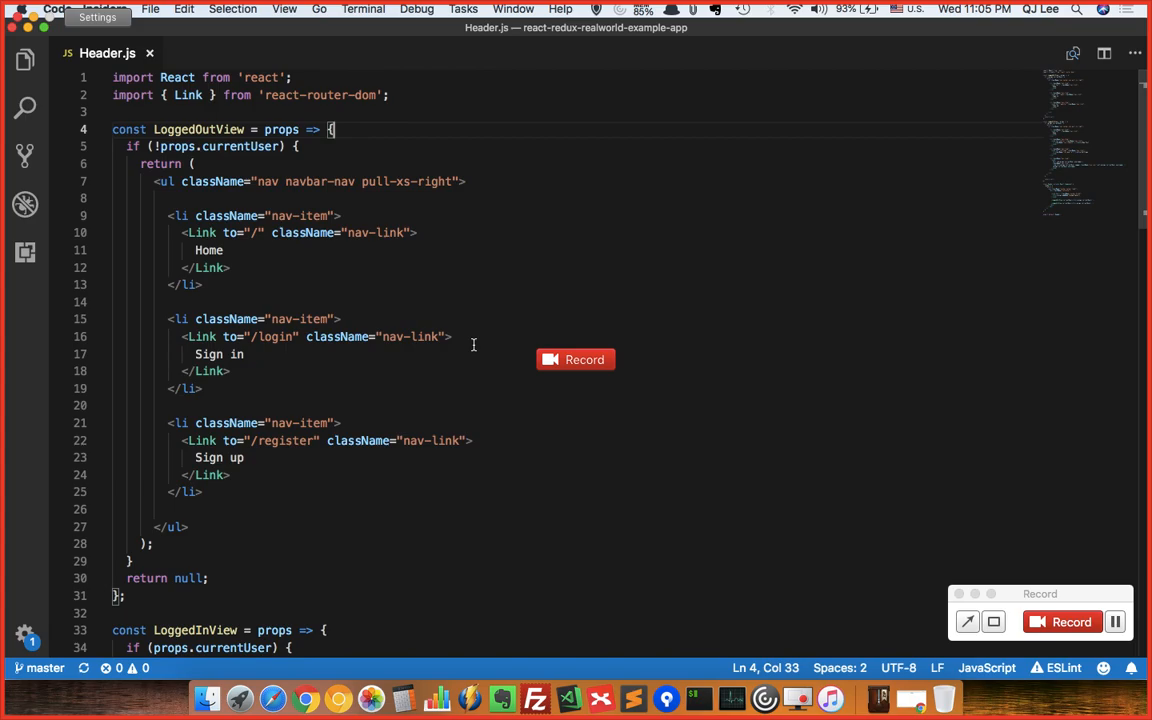
key(cmd+shift+p)
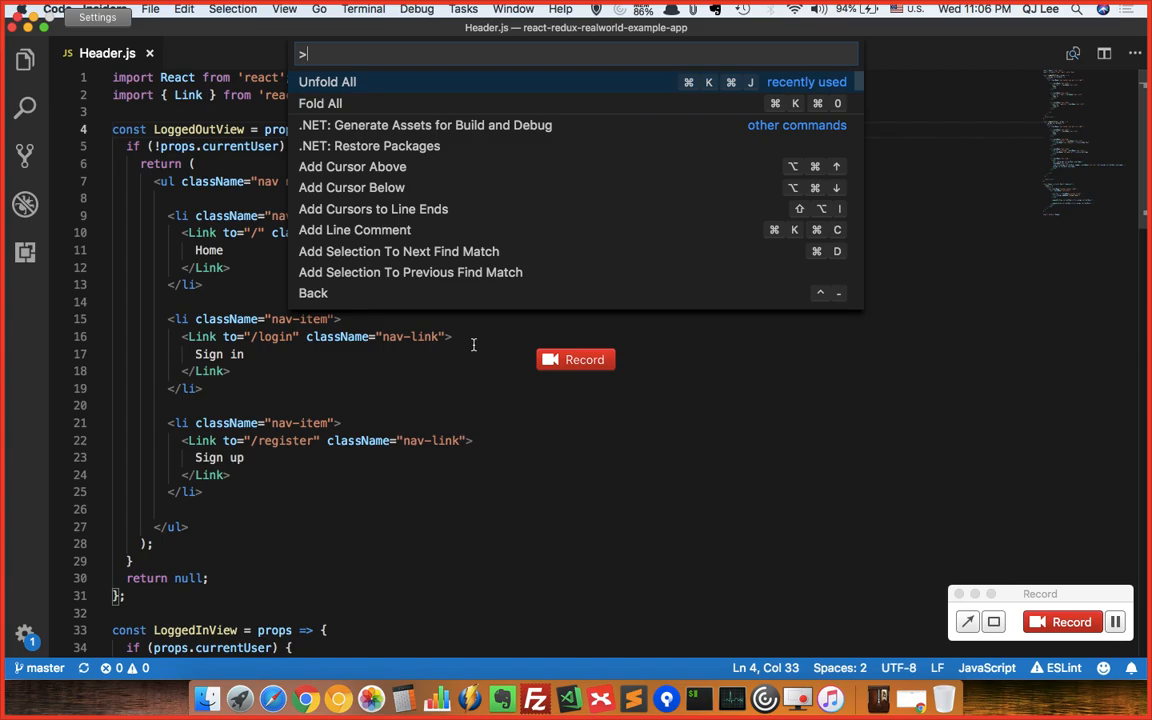
key(Escape)
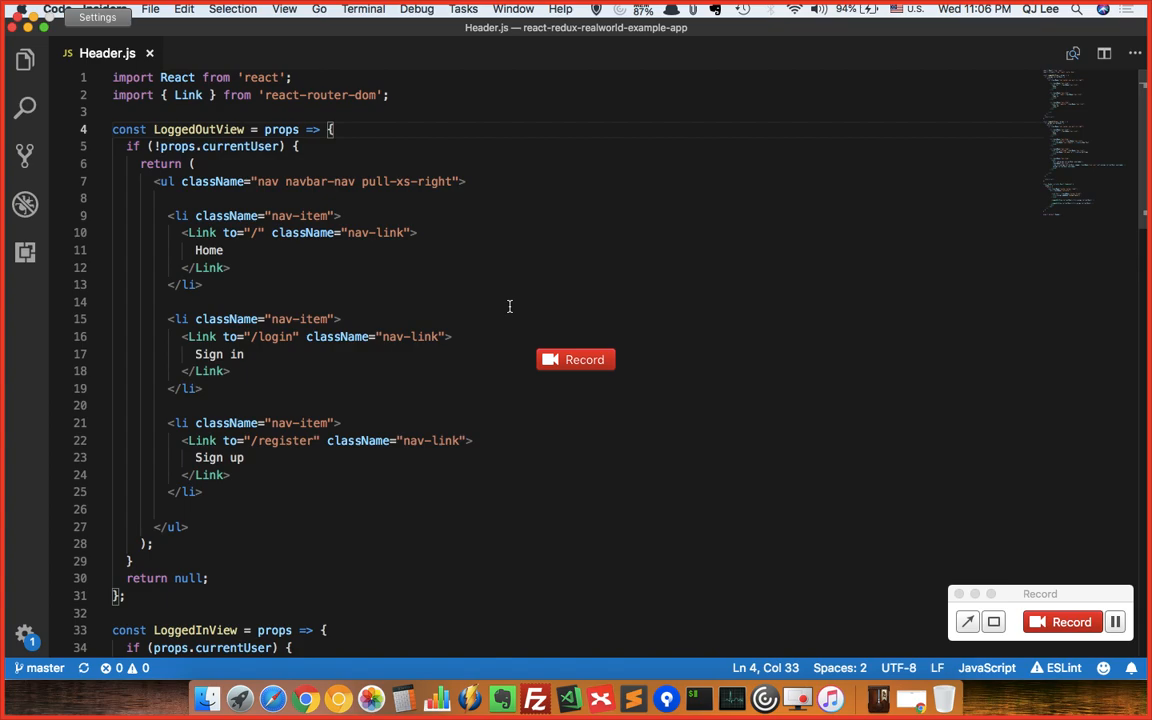
mouse_move(437, 229)
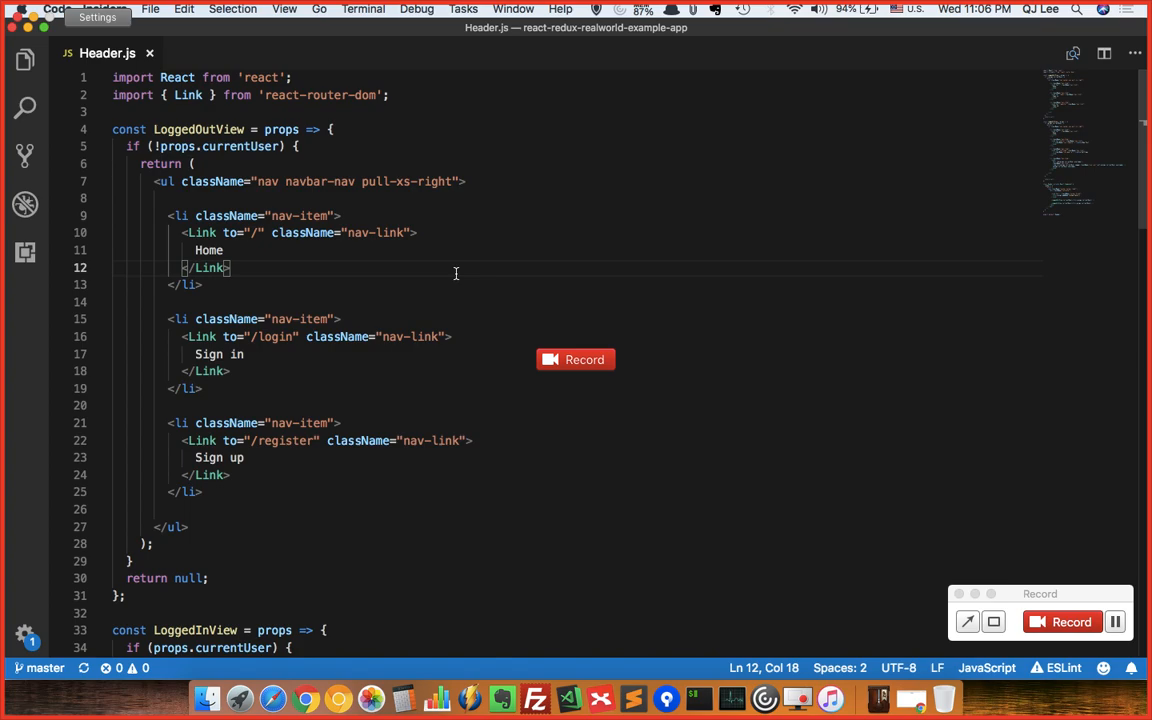
- Open Keyboard Shortcuts (Cmd+K Cmd+S) and scroll through the keybinding list
key(cmd+k)
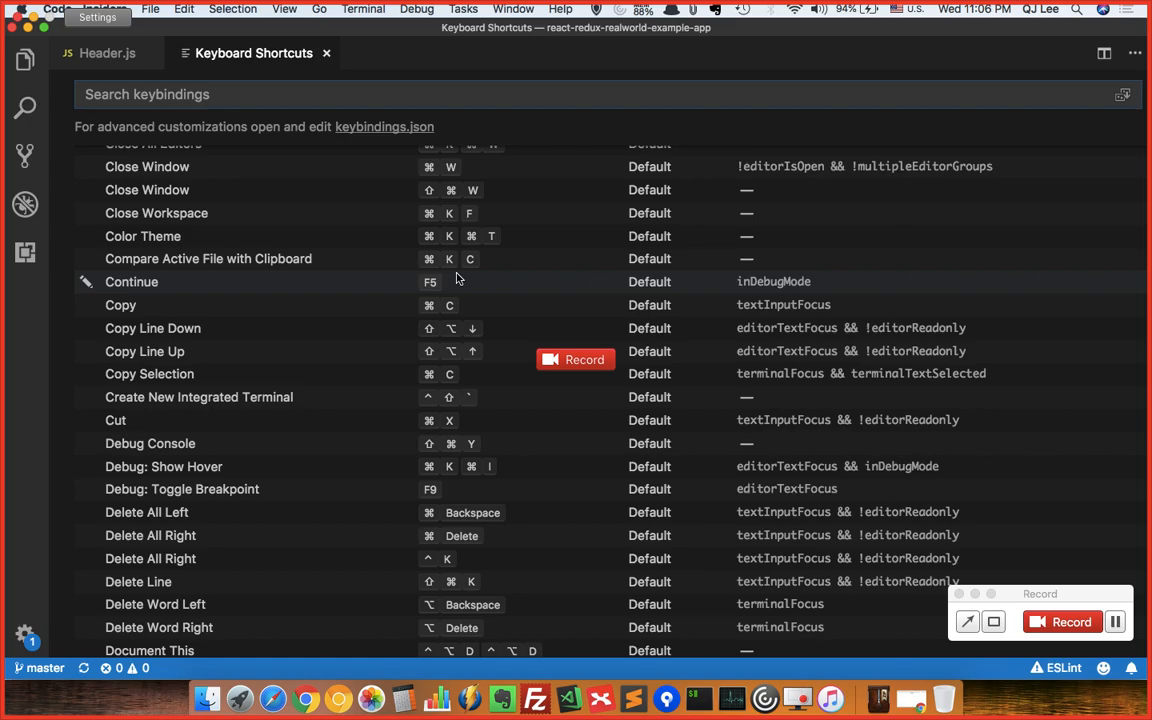
mouse_move(784, 305)
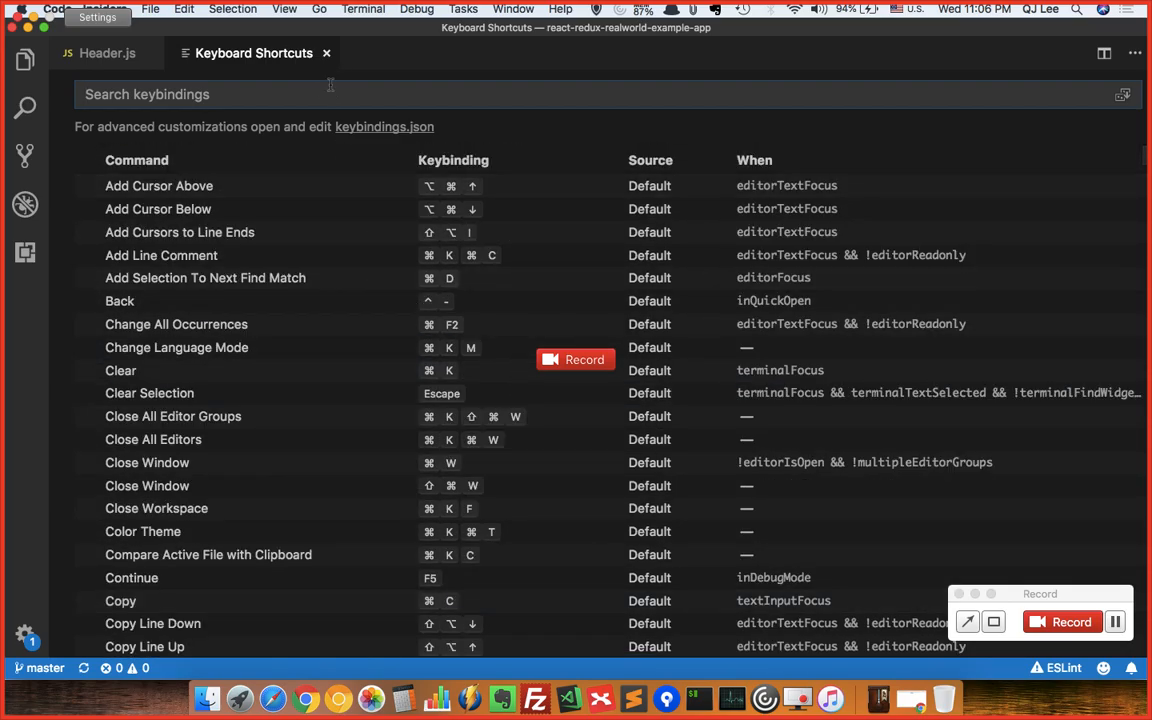
scroll(down, 3)
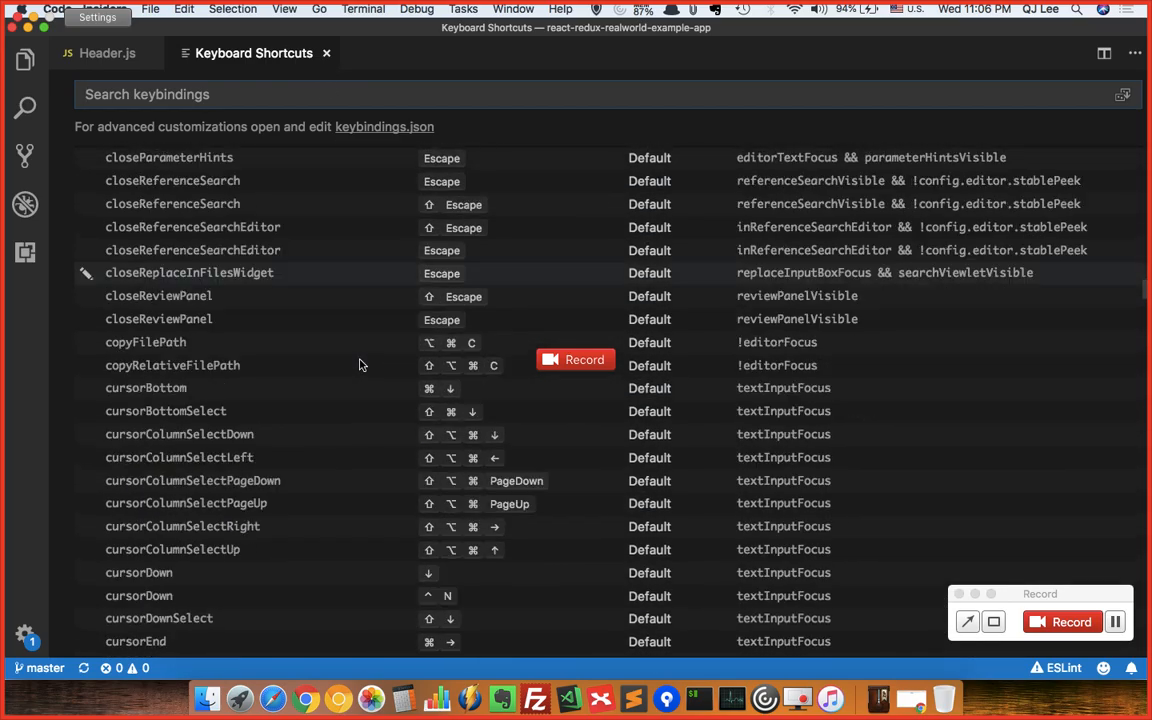
scroll(down, 3)
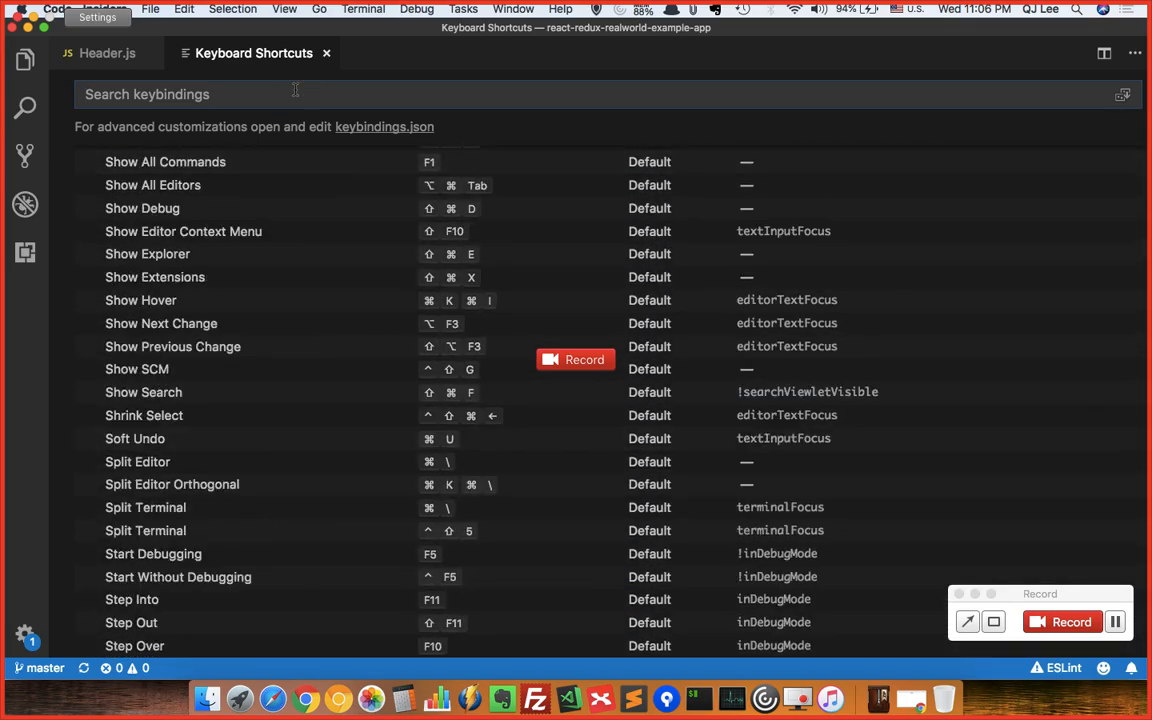
- Search keybindings for 'fold' and scroll through the matching fold and unfold commands
text(fold)
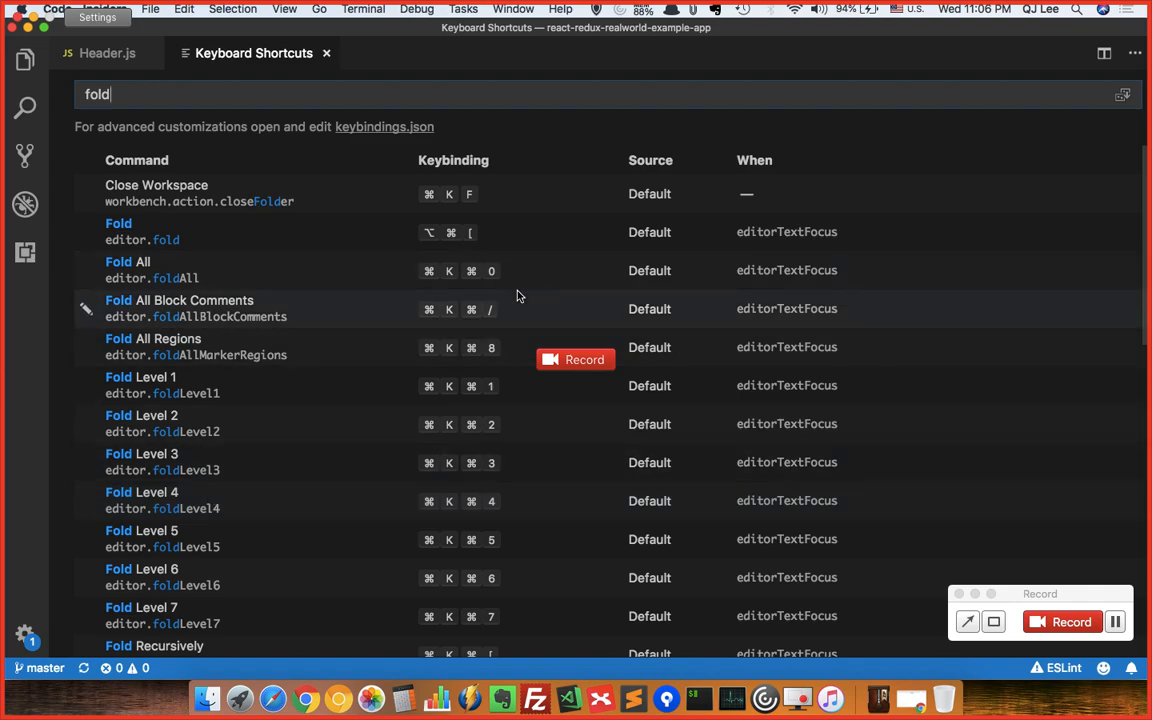
mouse_move(445, 270)
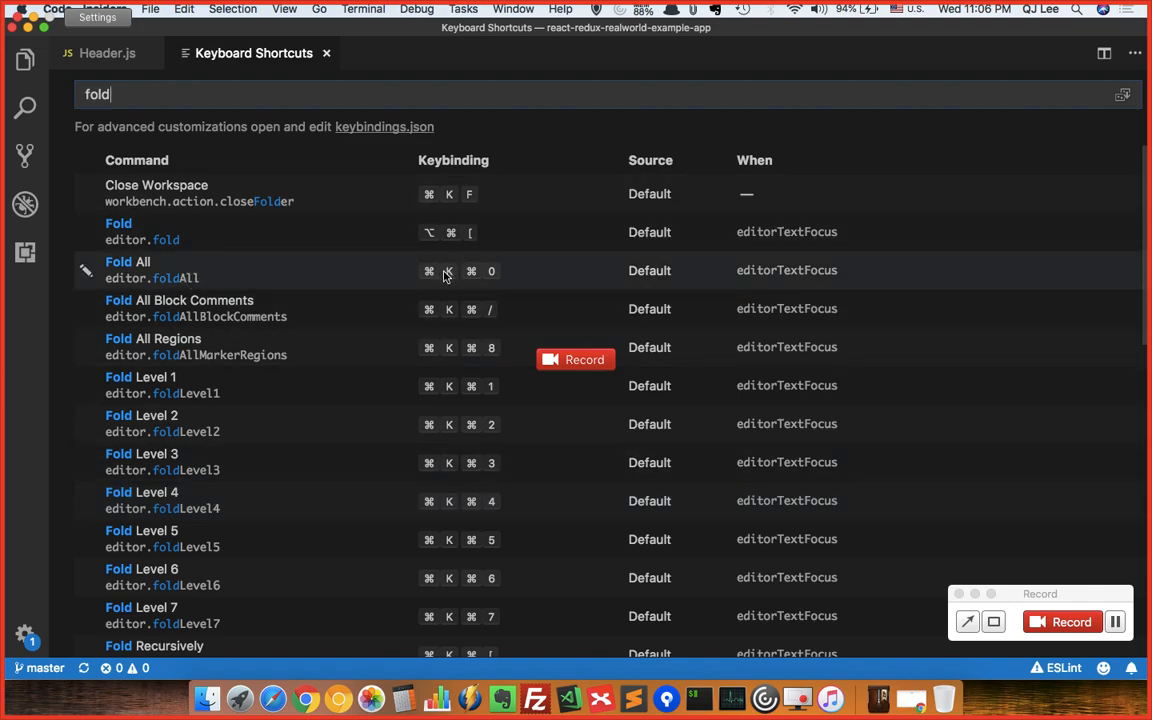
mouse_move(491, 280)
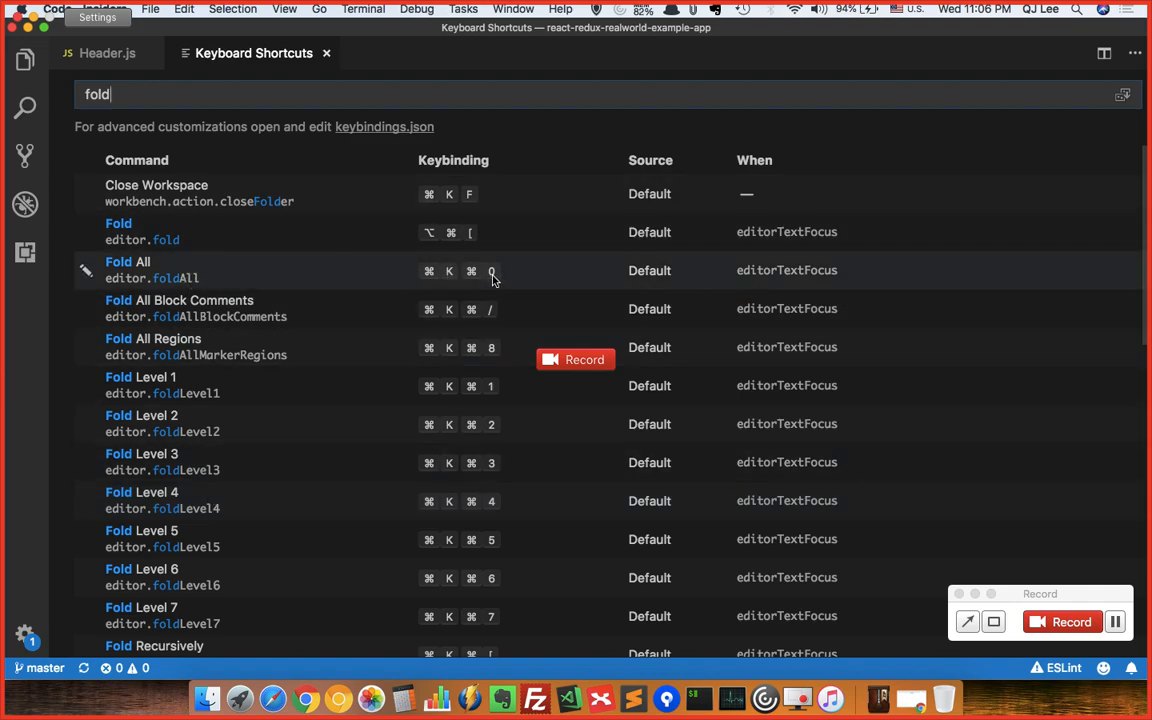
mouse_move(225, 305)
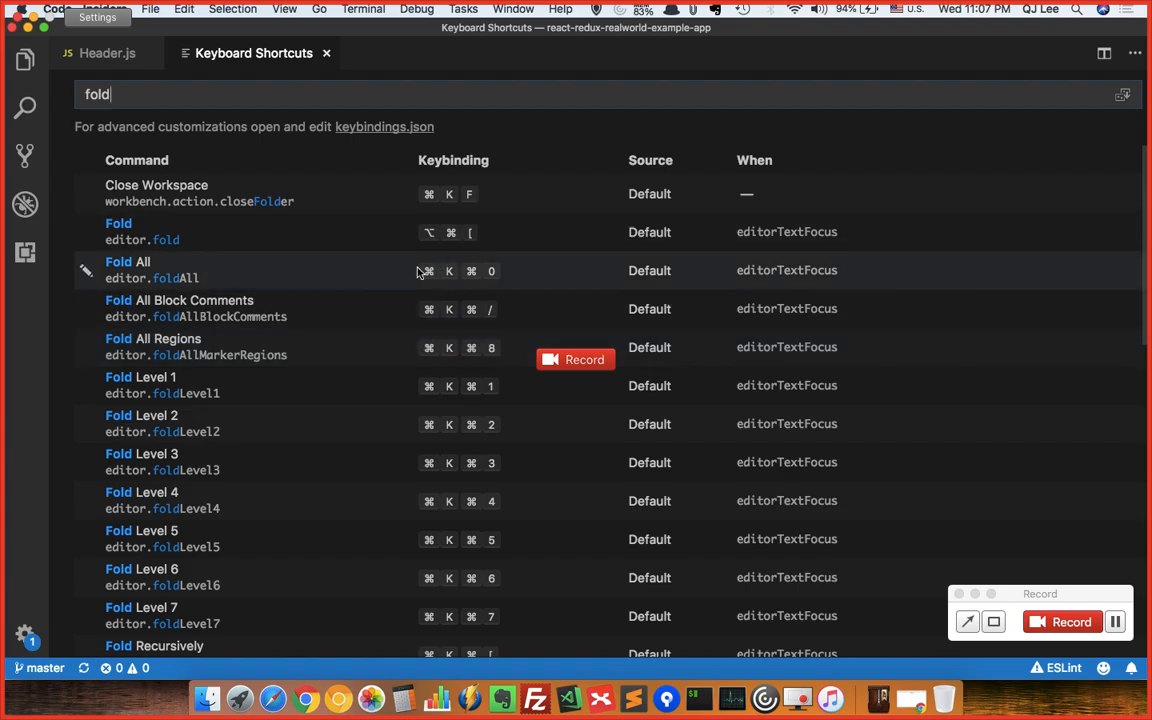
scroll(down, 3)
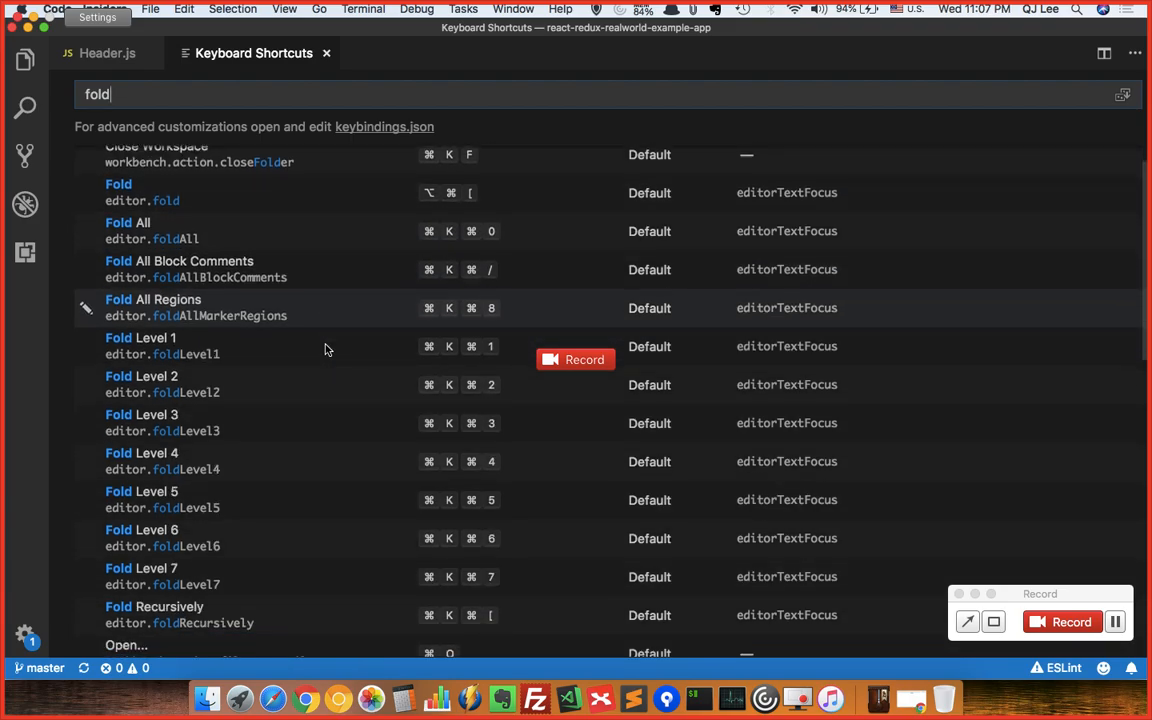
mouse_move(250, 262)
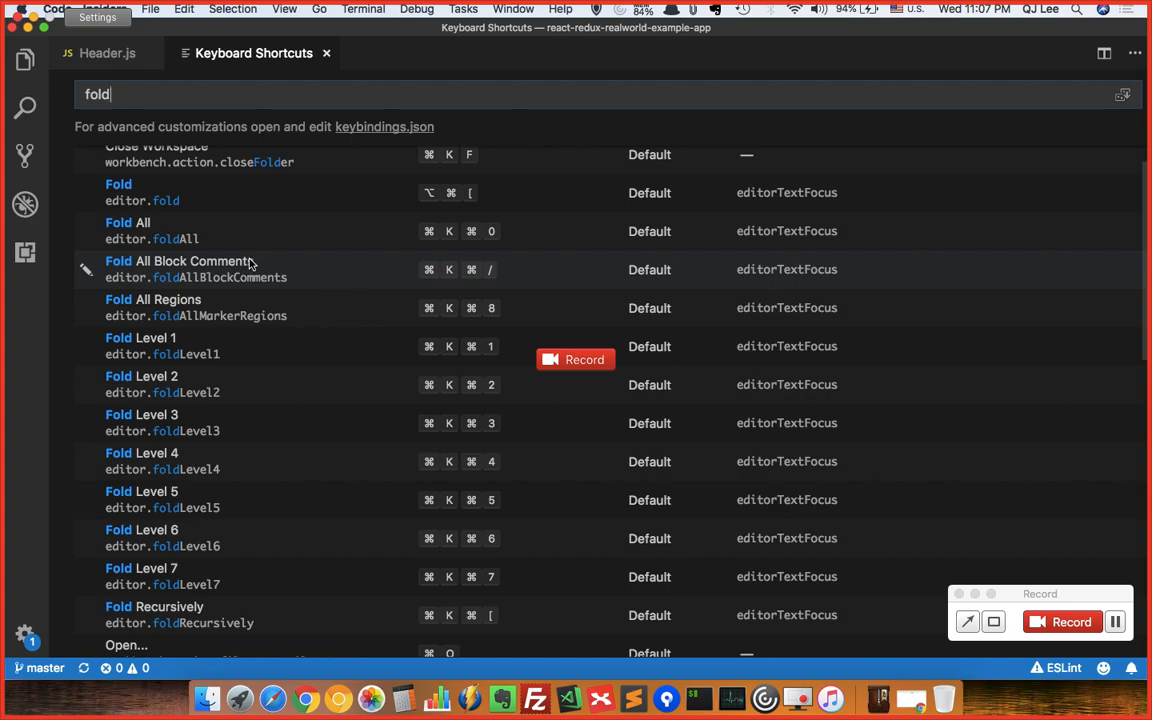
mouse_move(218, 354)
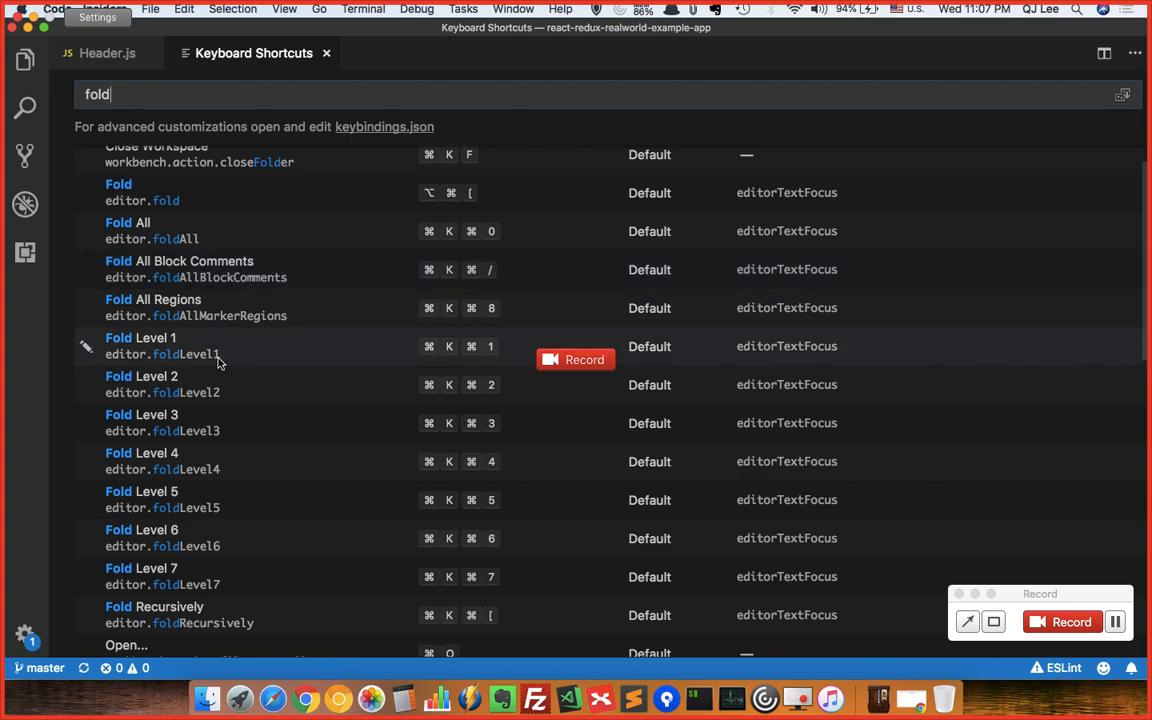
scroll(down, 3)
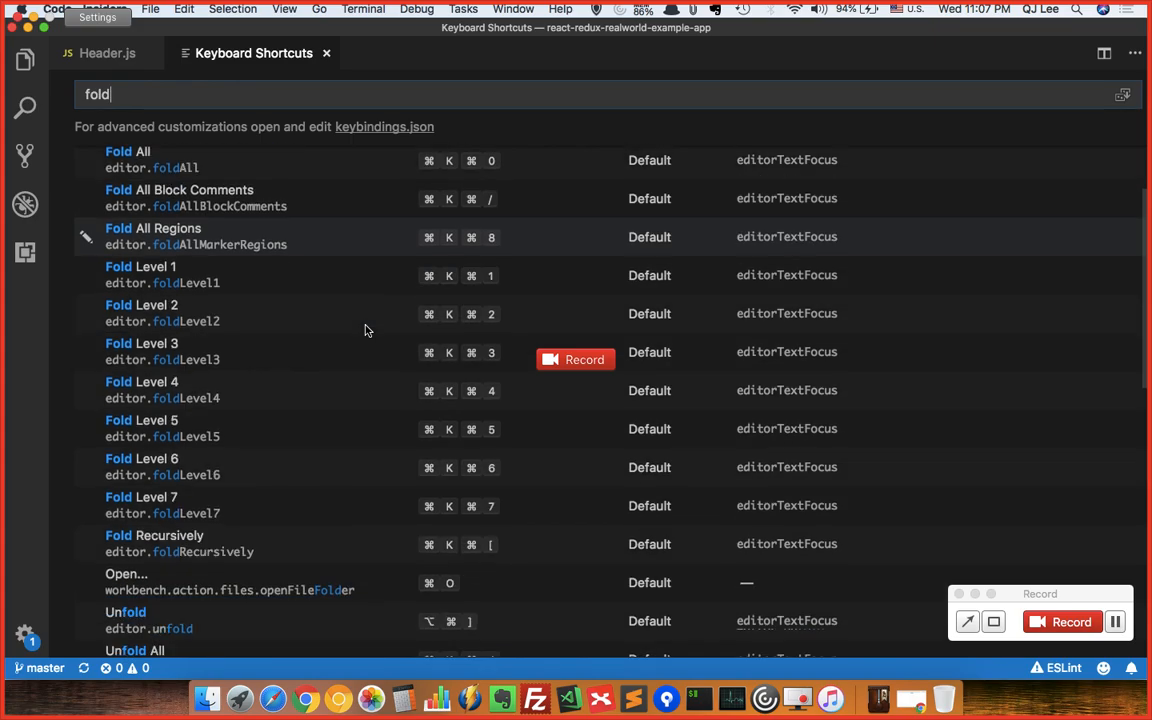
scroll(down, 3)
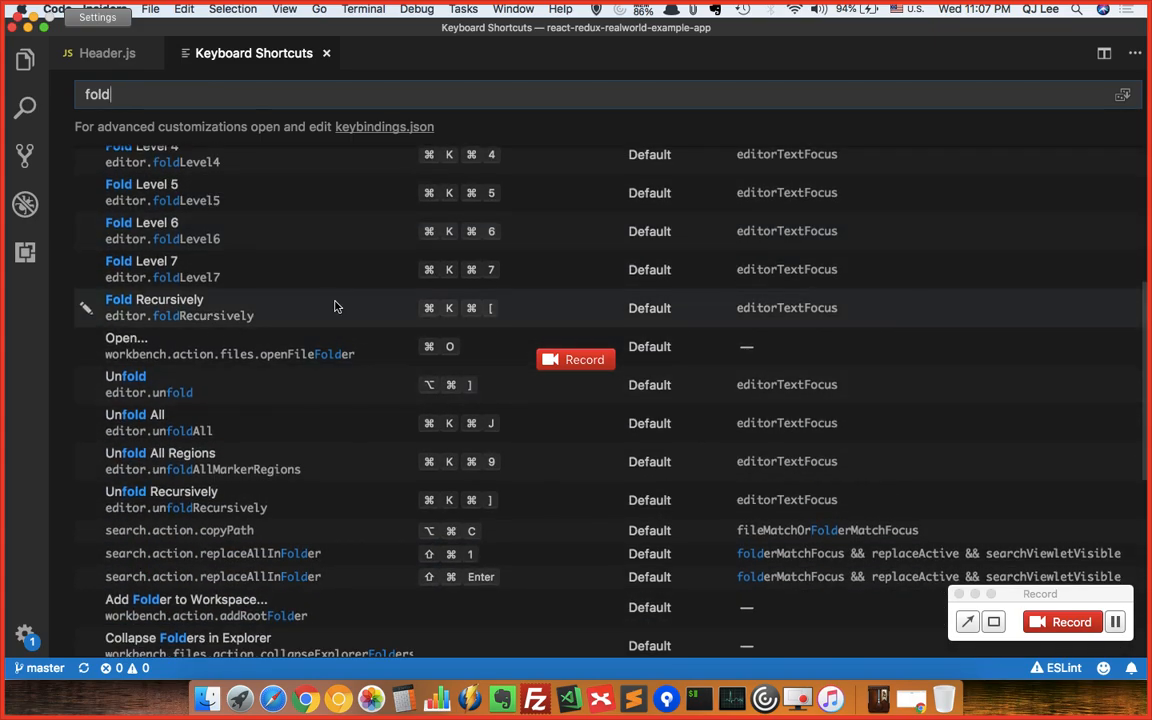